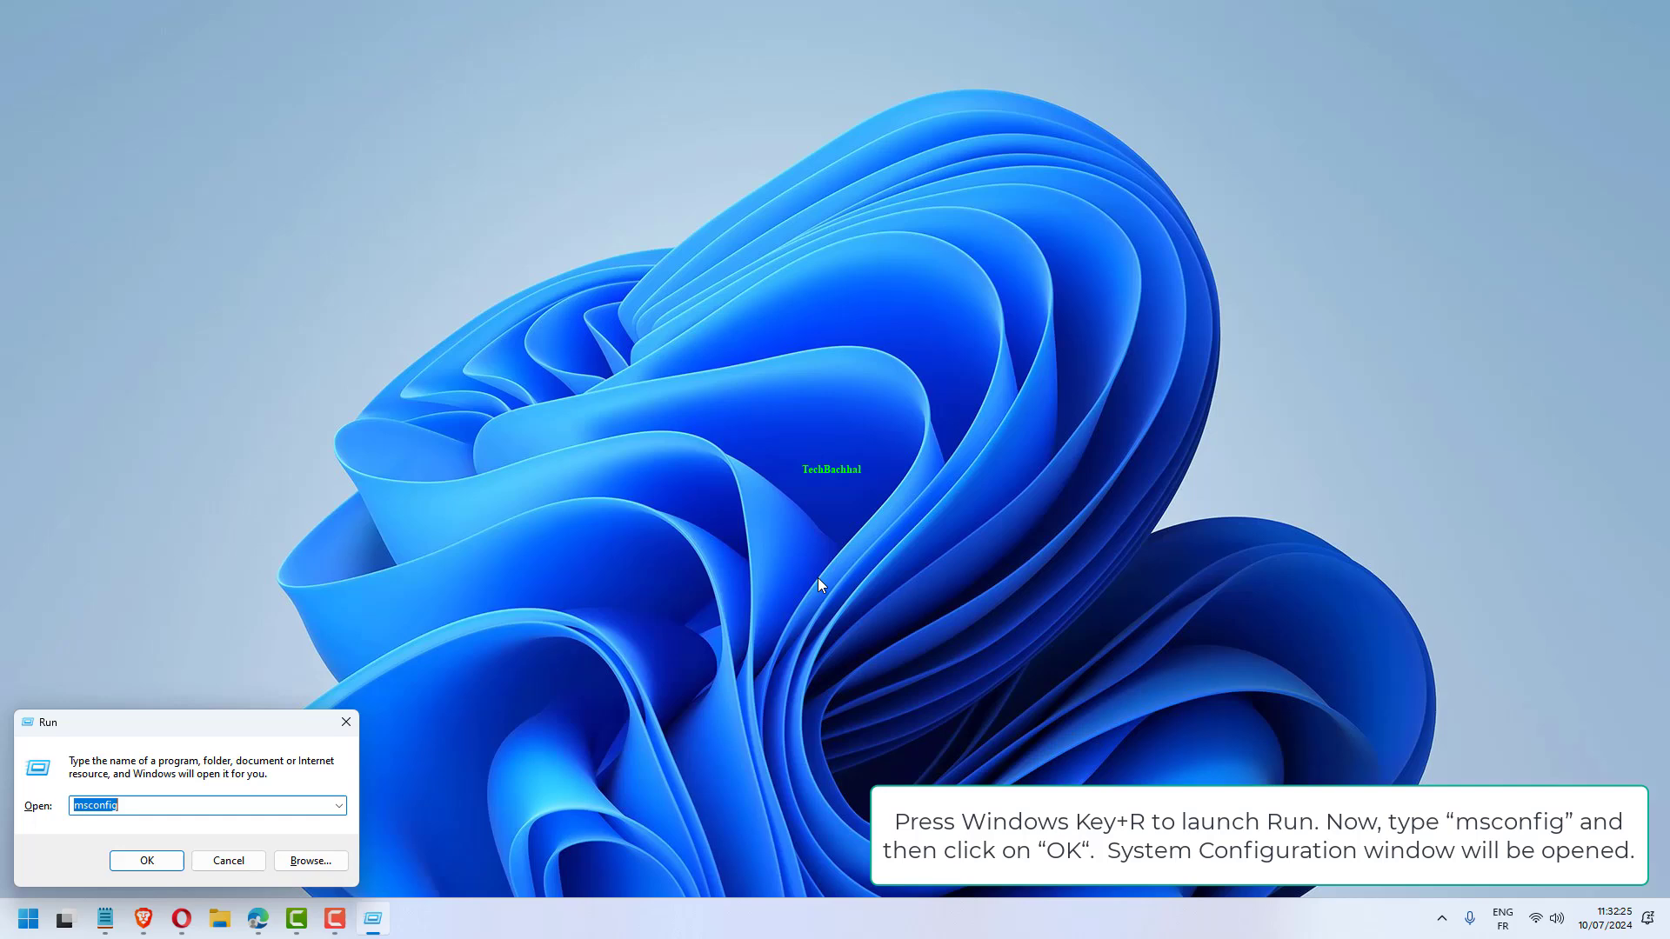
Launch System Configuration from Run with the msconfig command.
click(146, 861)
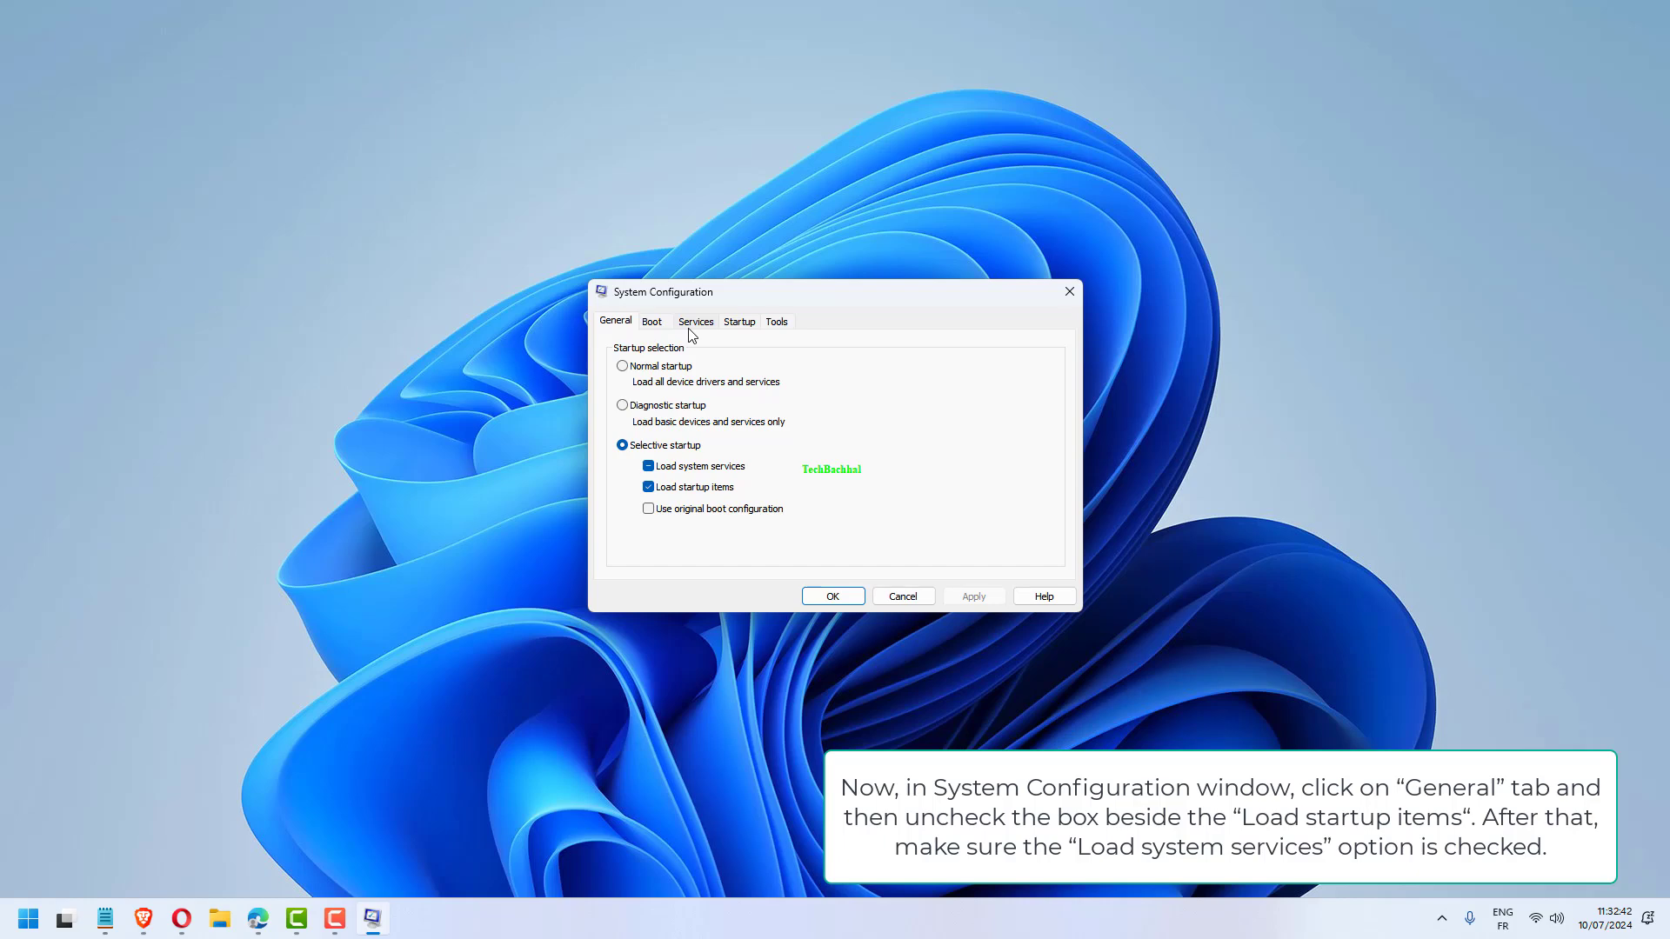
mouse_move(685, 329)
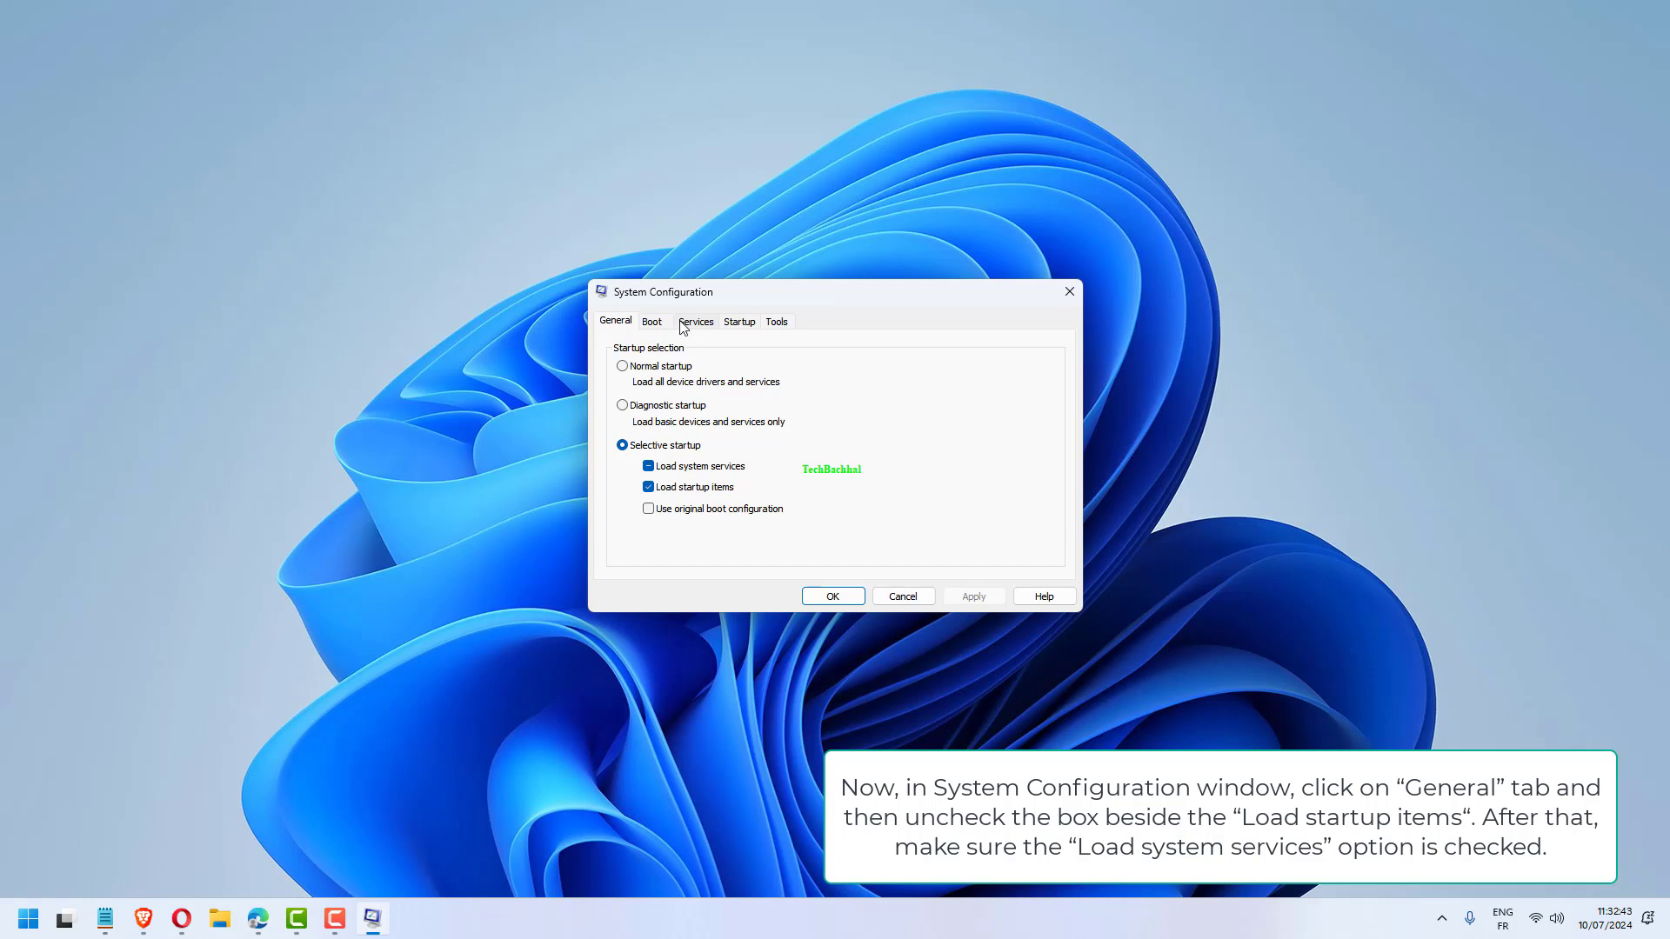
Hide all Microsoft services, disable the remaining ones and confirm the System Configuration change.
click(696, 321)
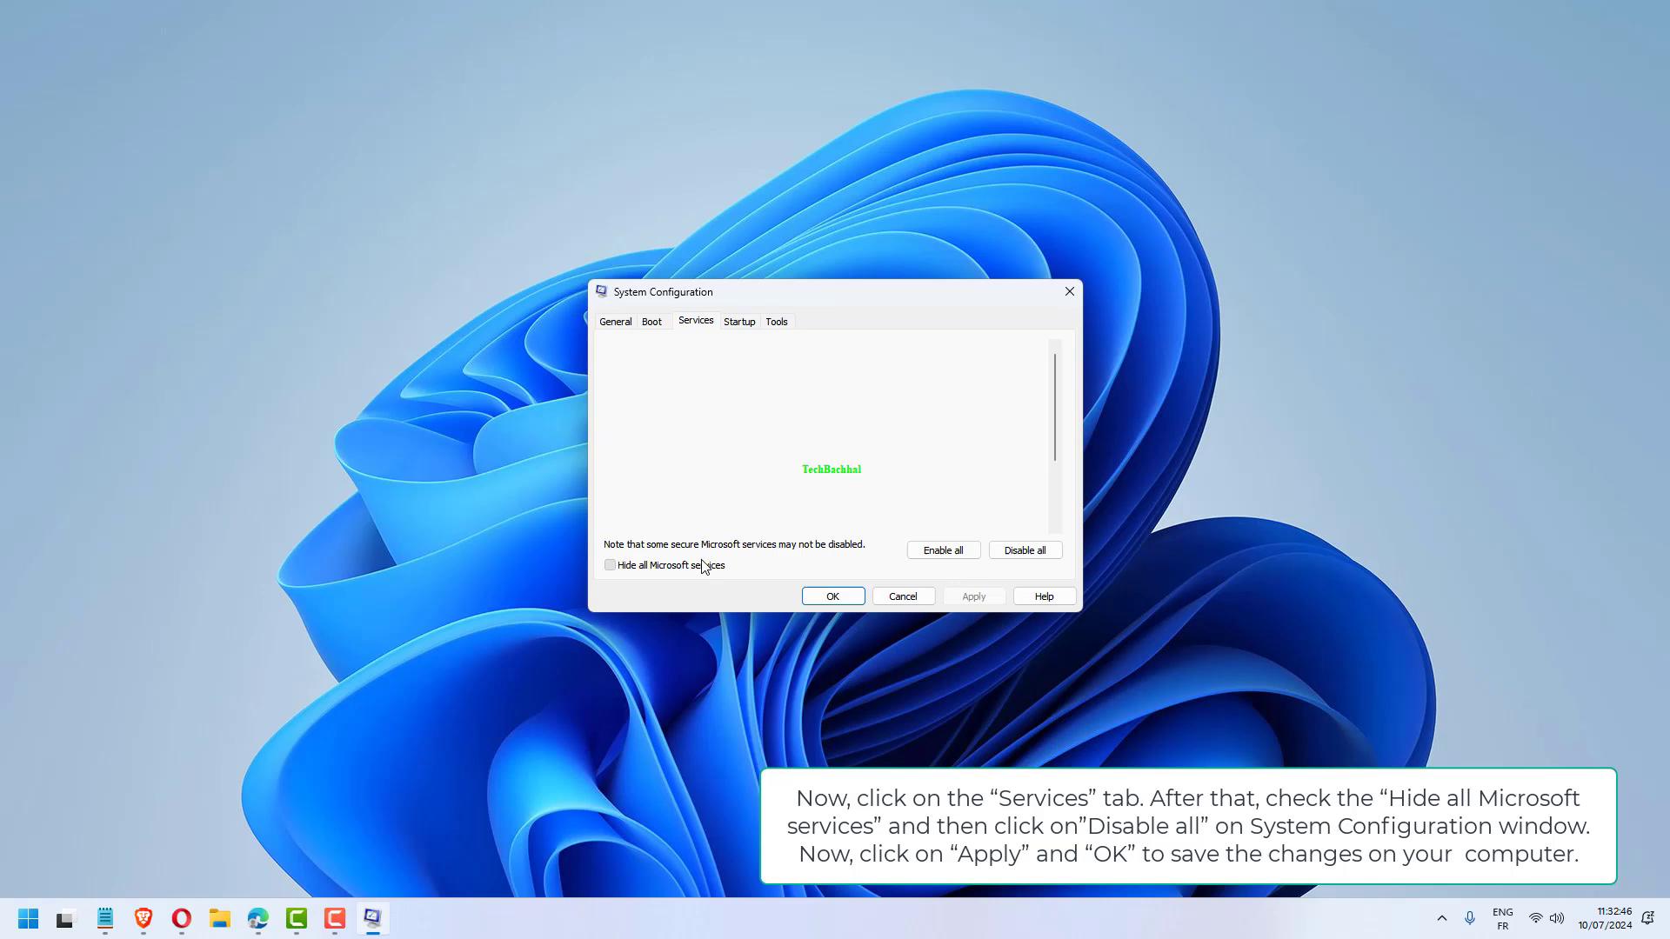
click(610, 563)
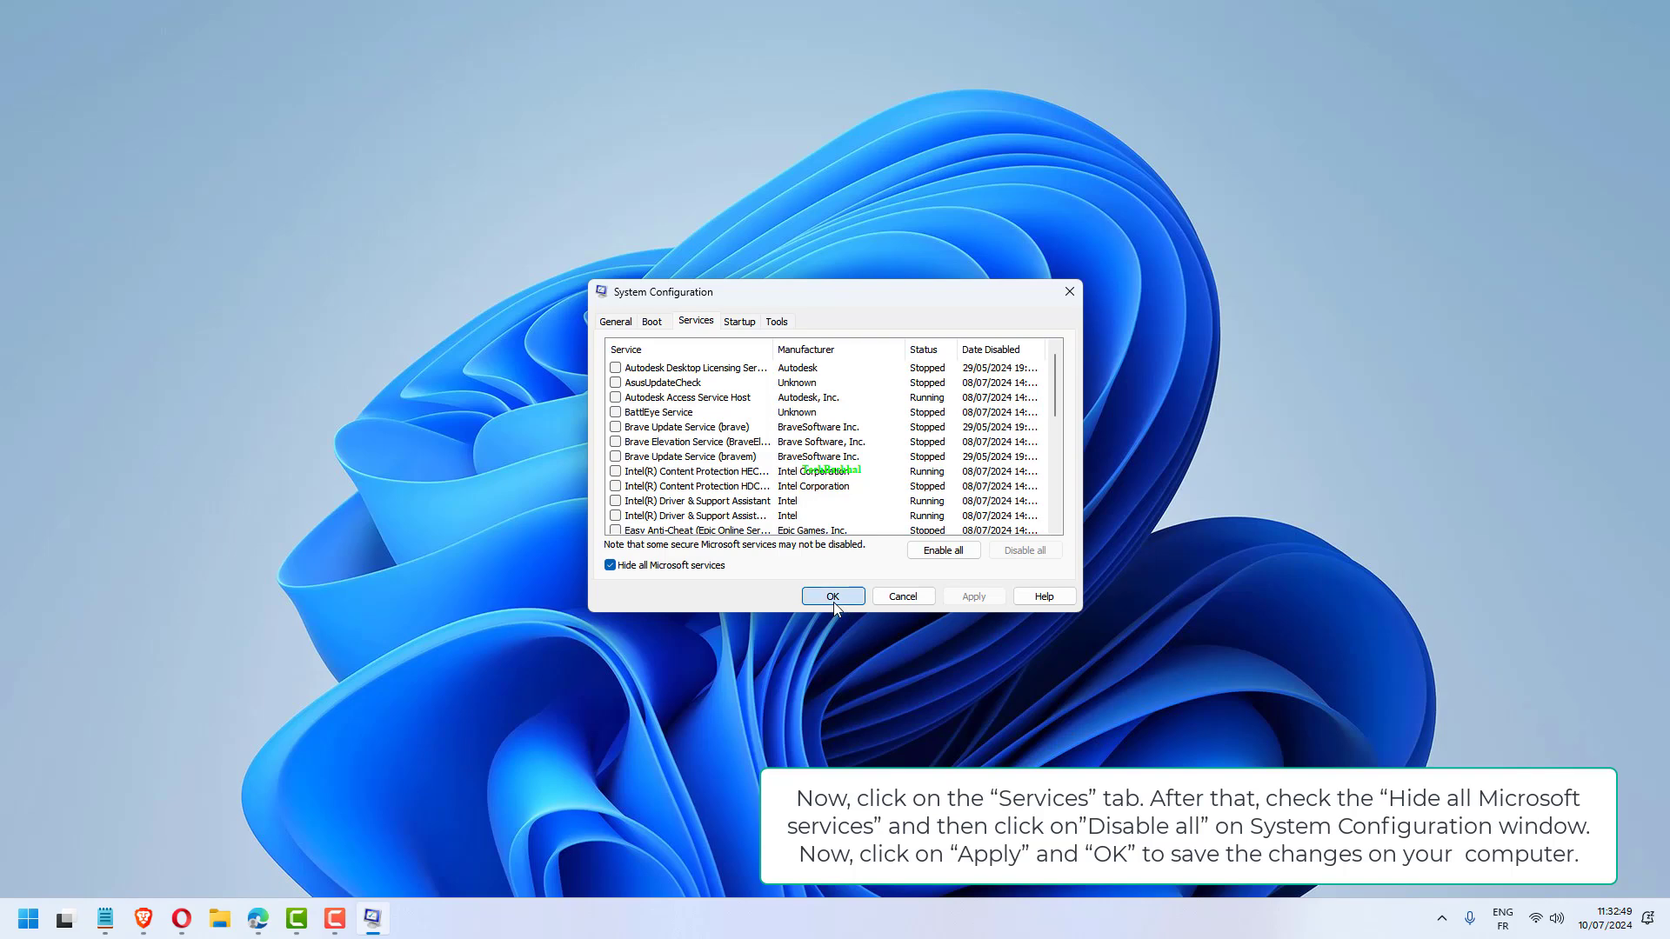
click(833, 595)
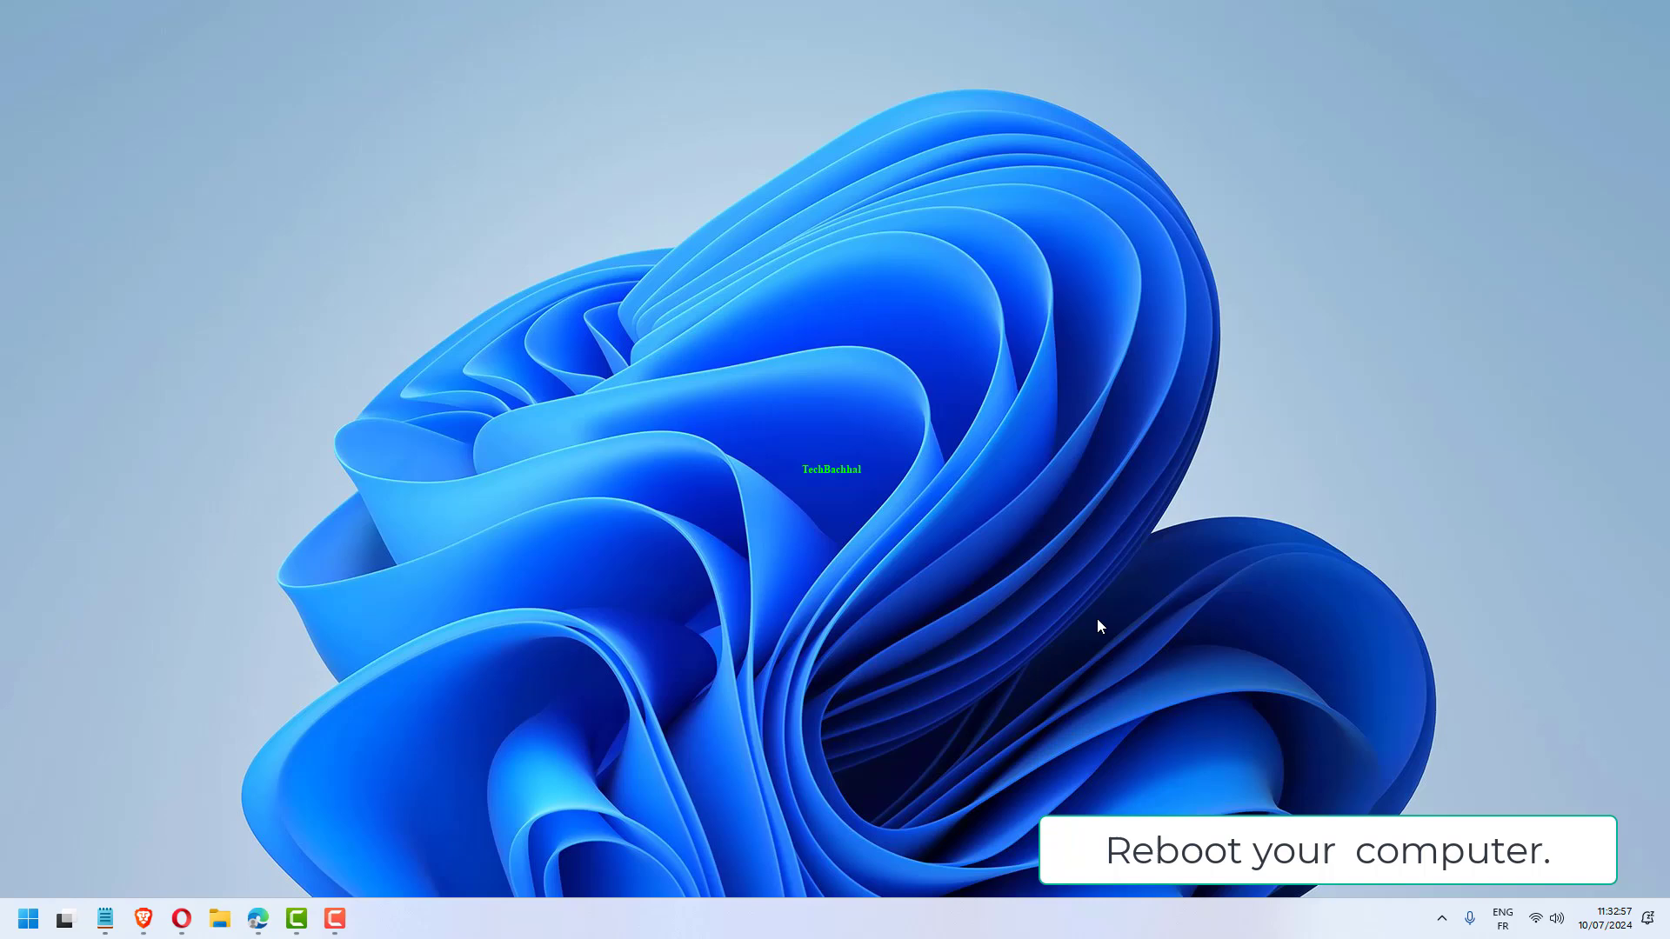
Bring up the Start menu and launch Task Manager from it.
click(26, 919)
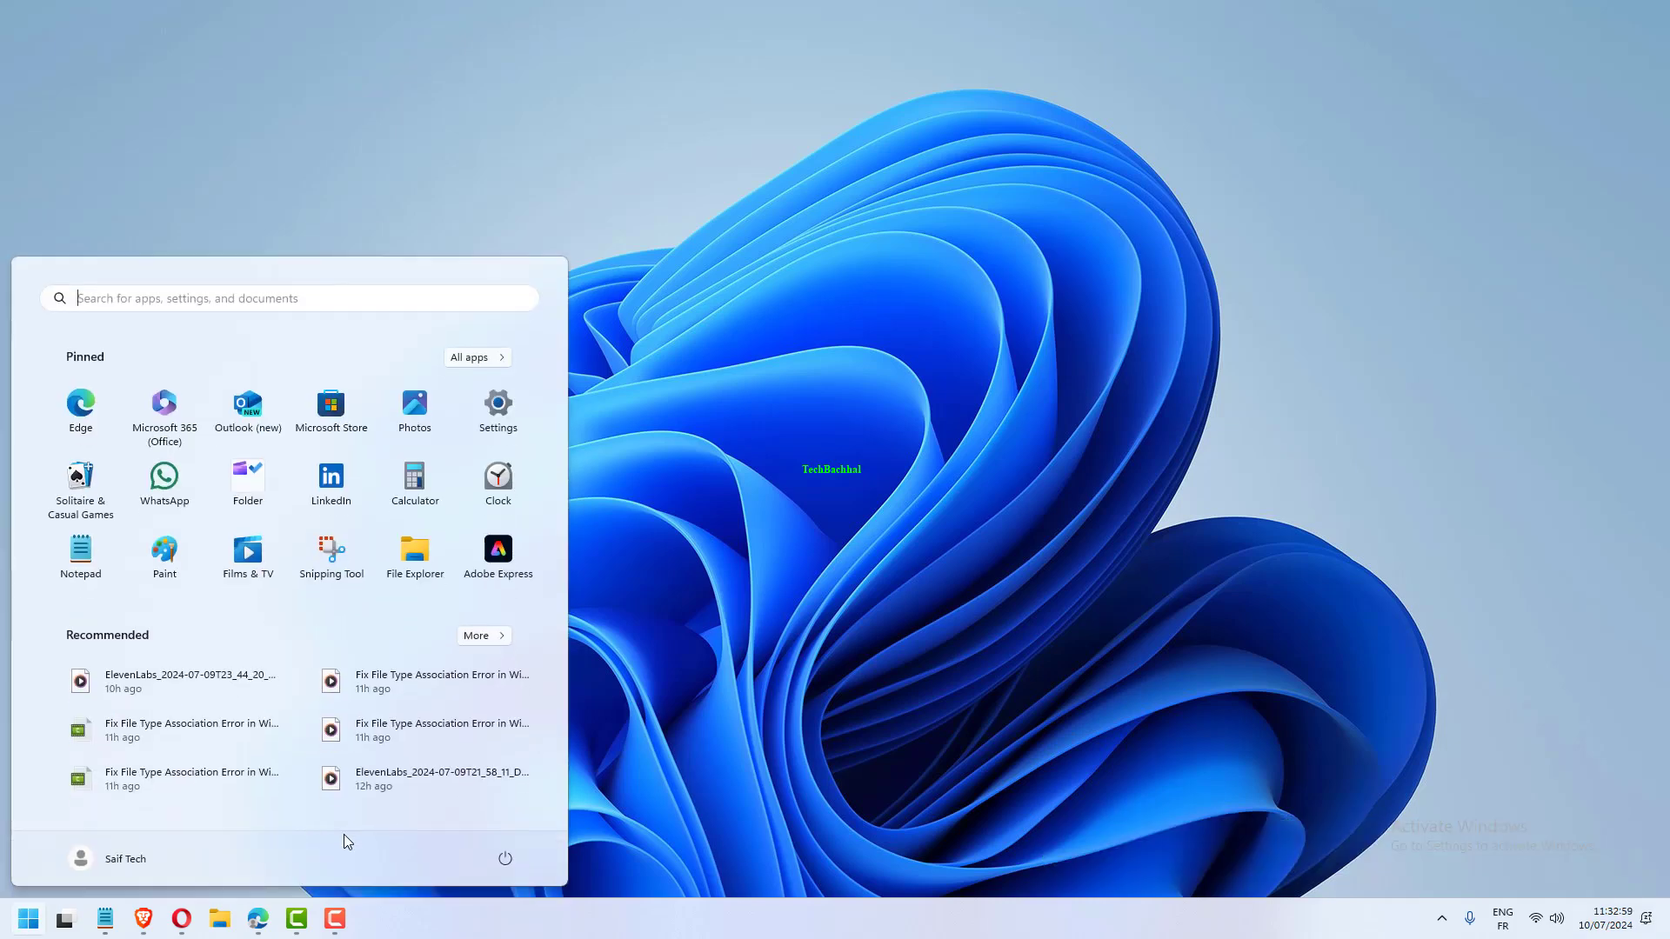
click(504, 858)
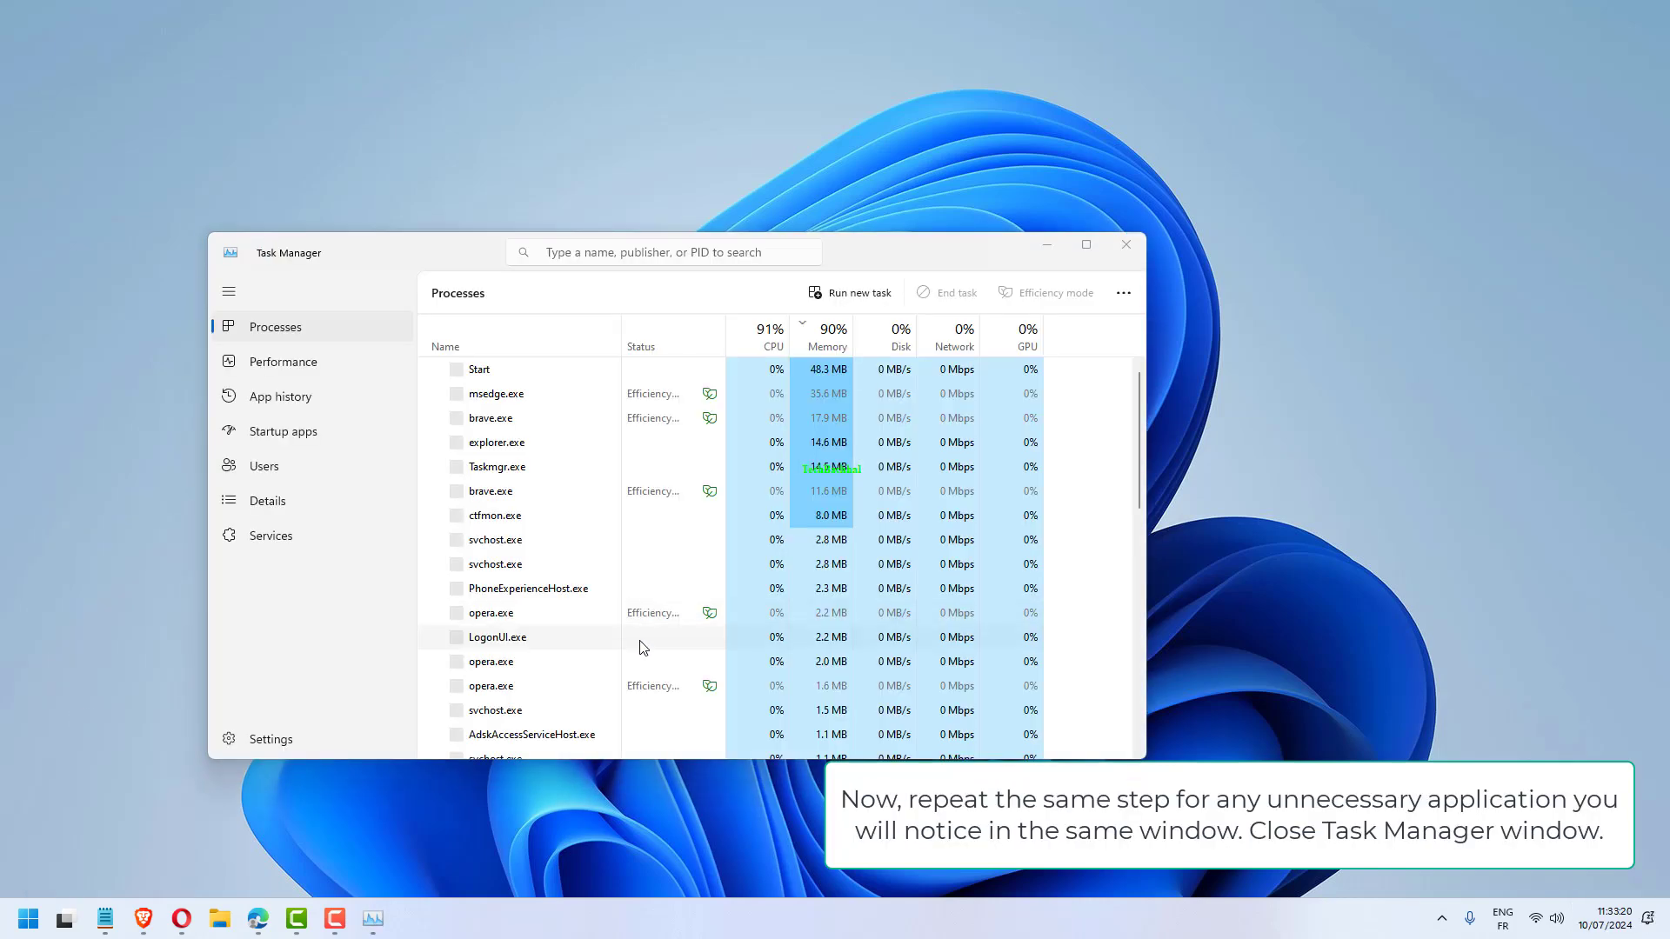
Review the Startup apps list in Task Manager and close it.
click(284, 432)
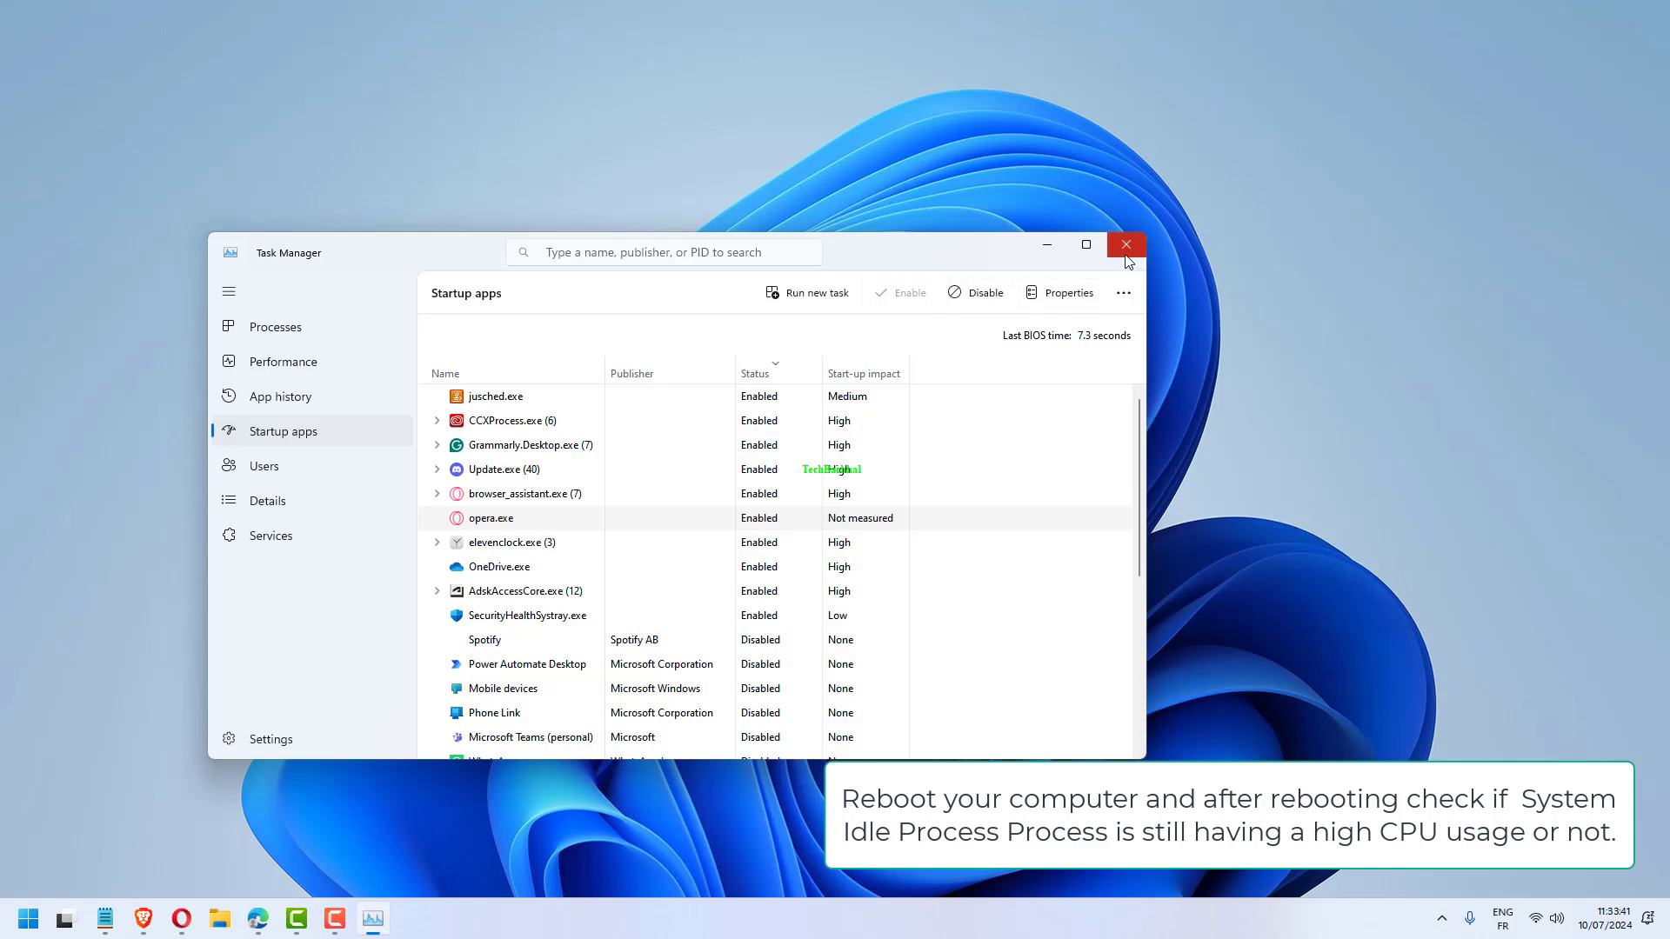
right_click(511, 542)
text(cm)
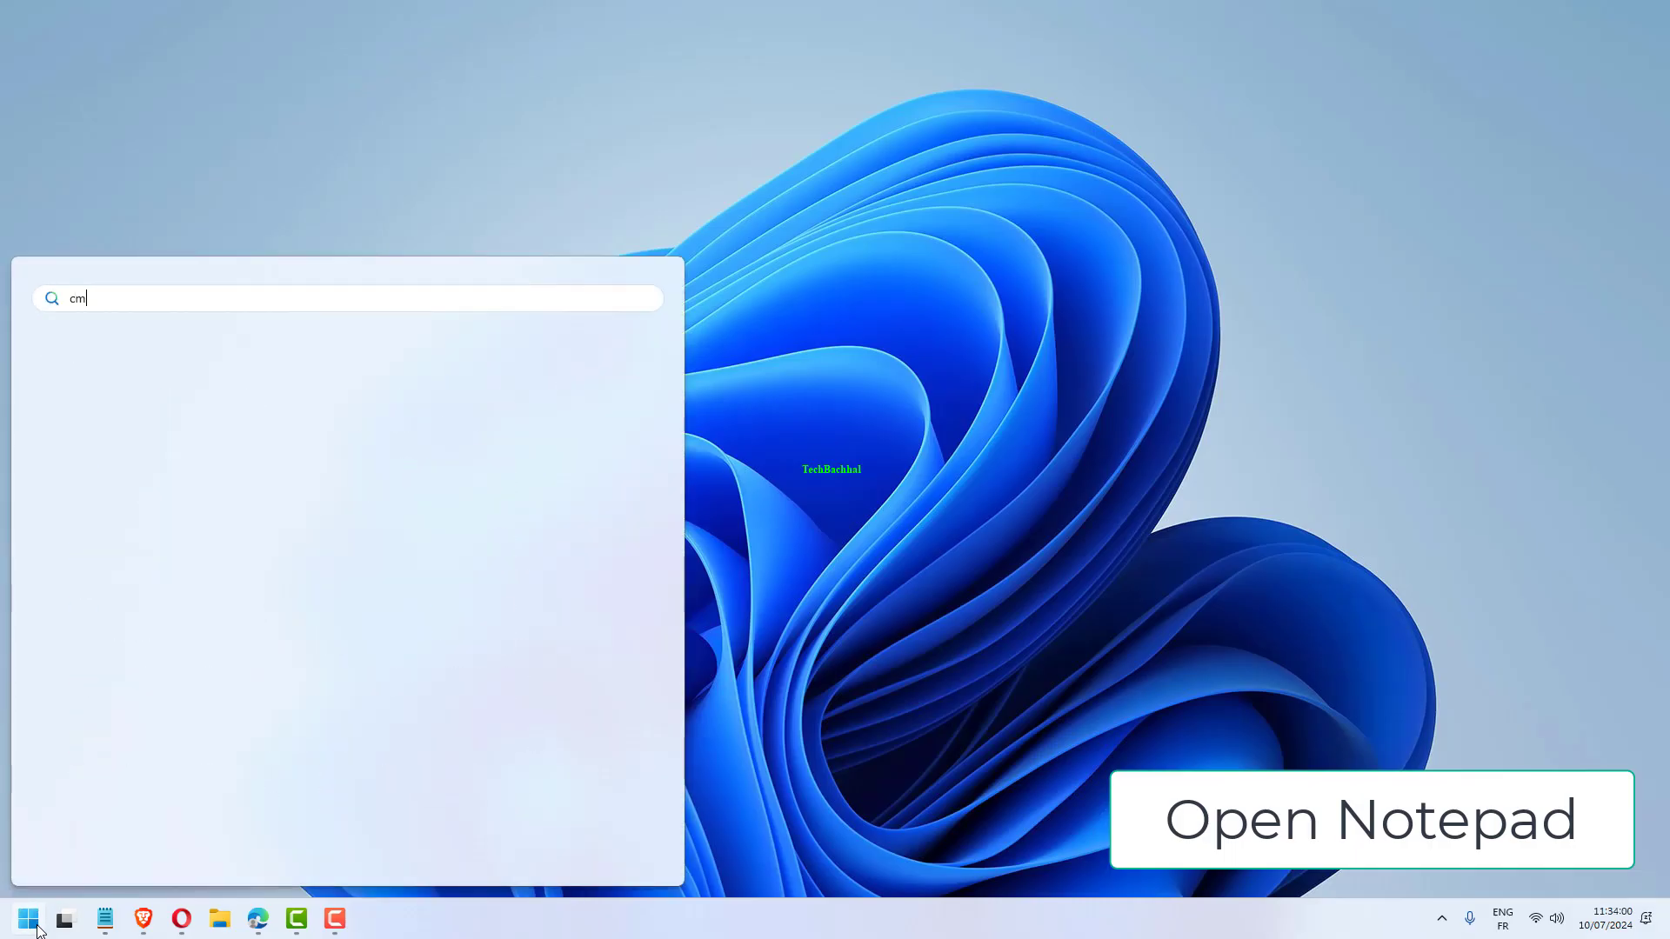
Search 'notepad' in Start and launch Notepad.
text(d)
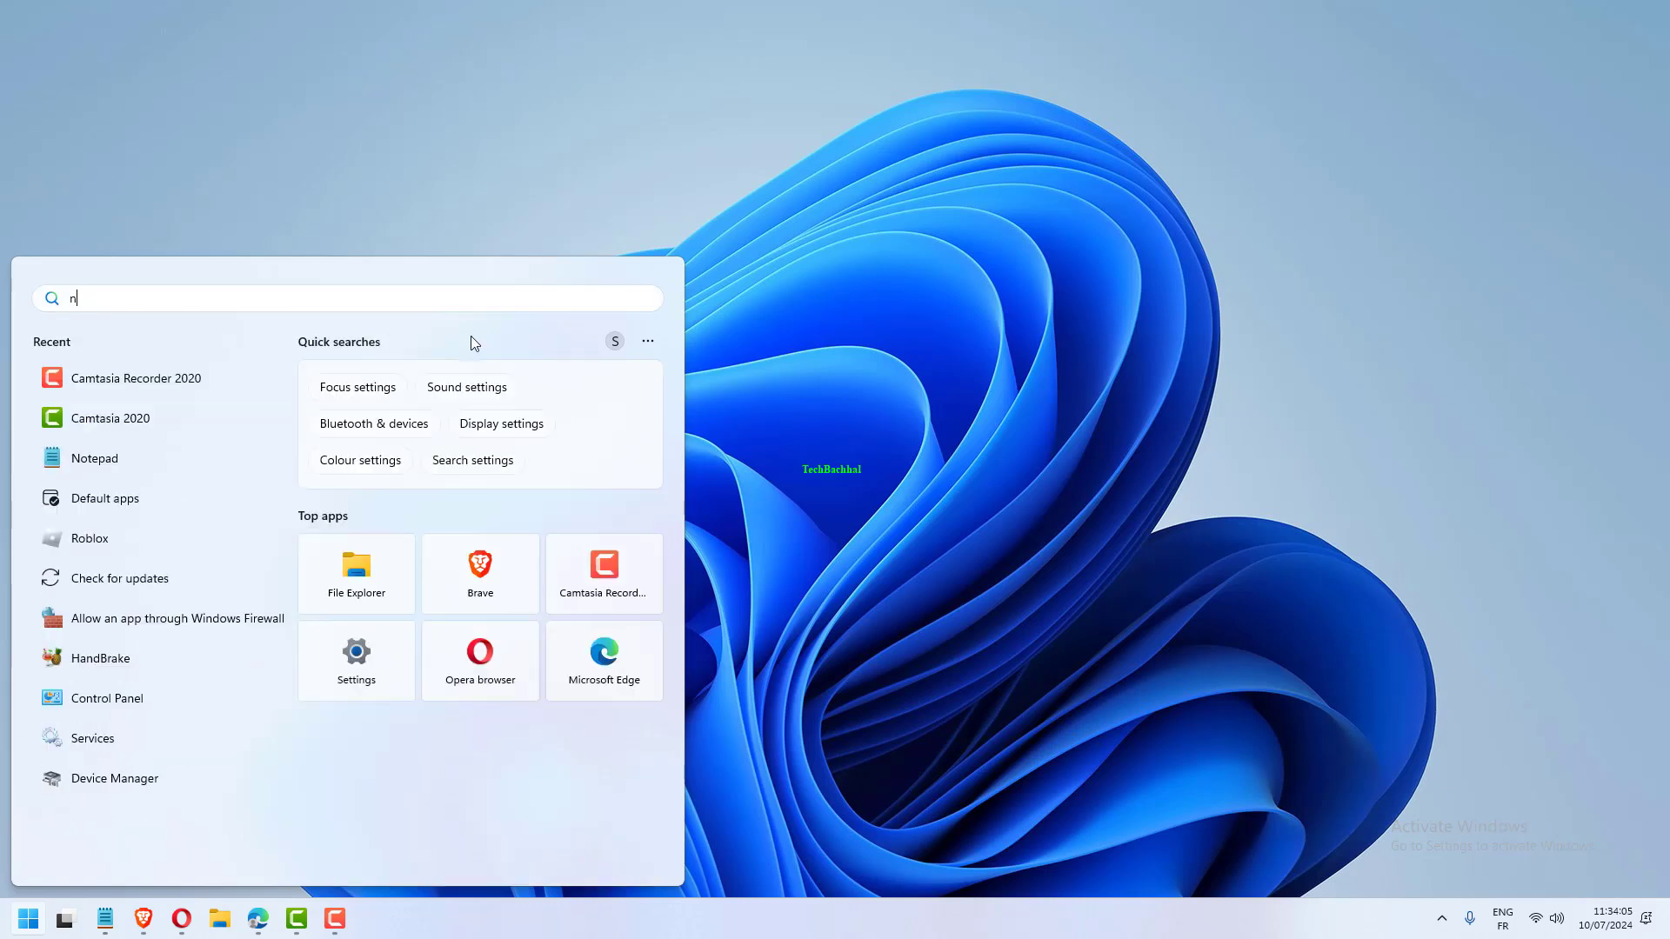
text(otepad)
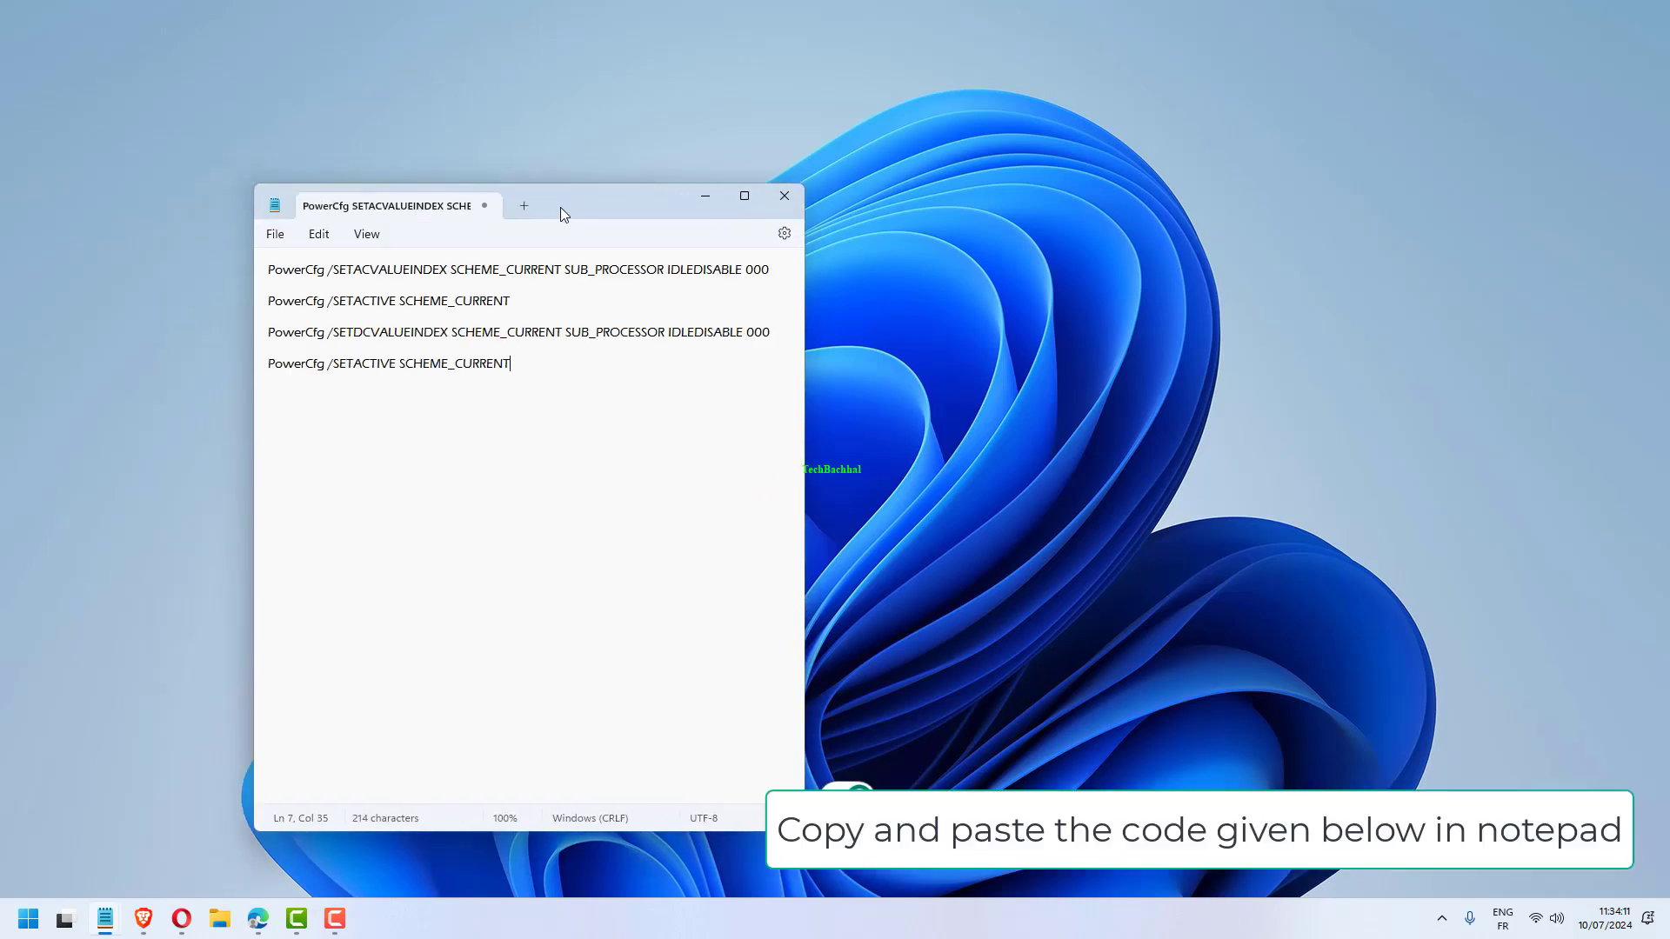
Save the PowerCfg commands as scheme.bat with Save as type All files (*.*).
click(275, 233)
text(sc)
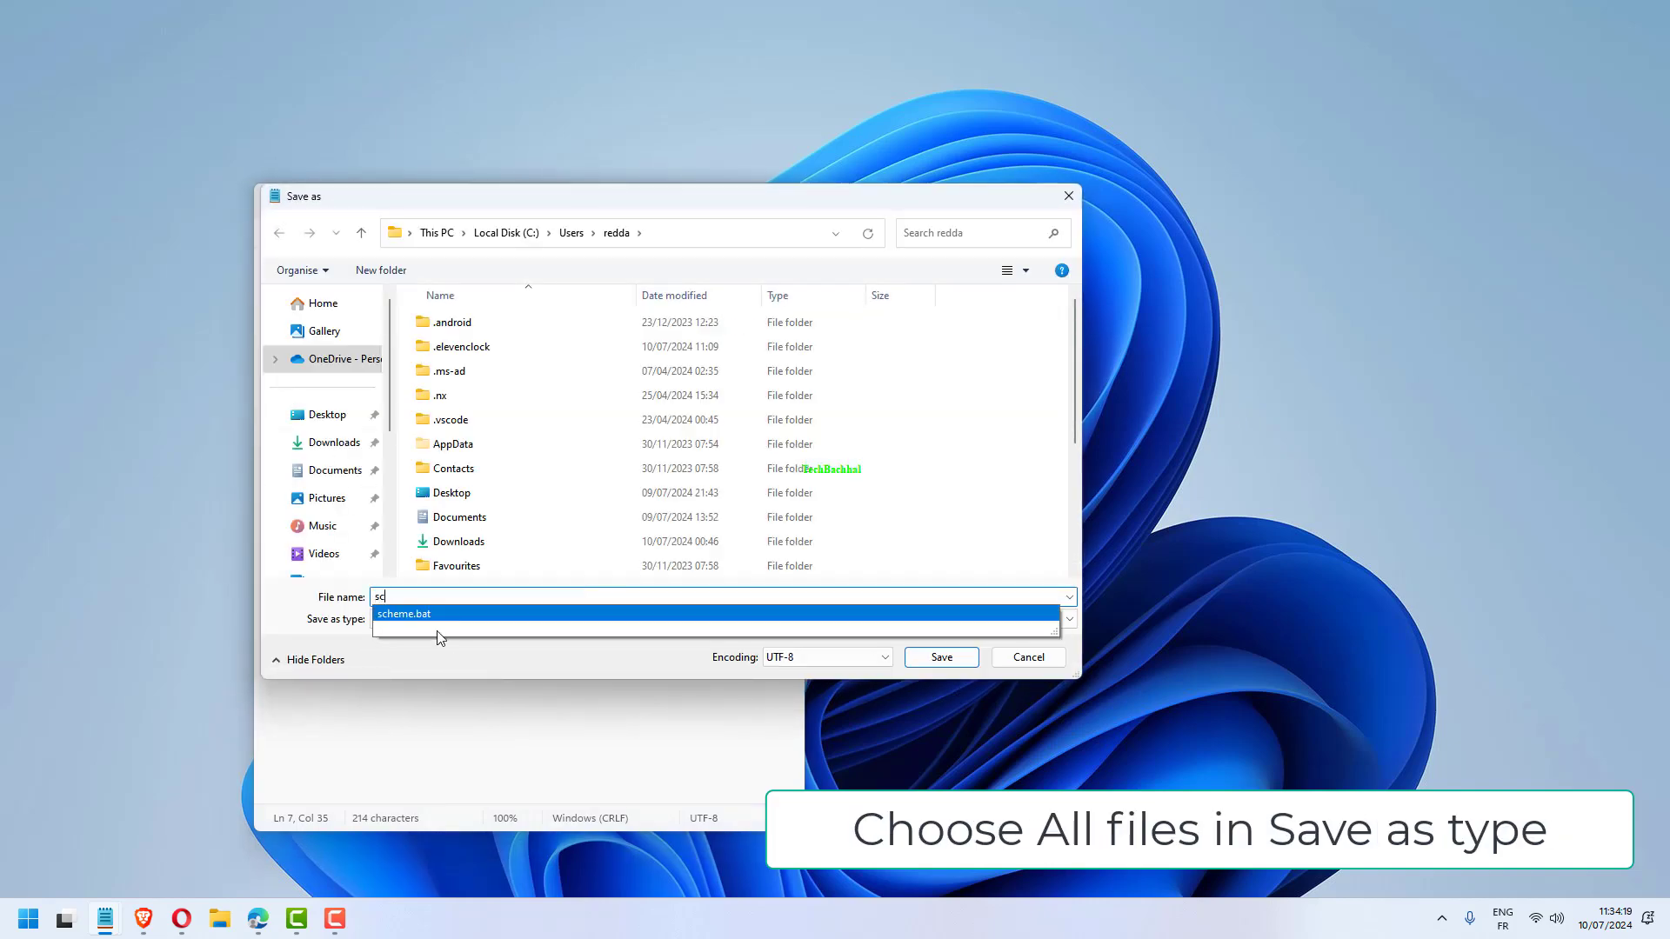
click(1066, 619)
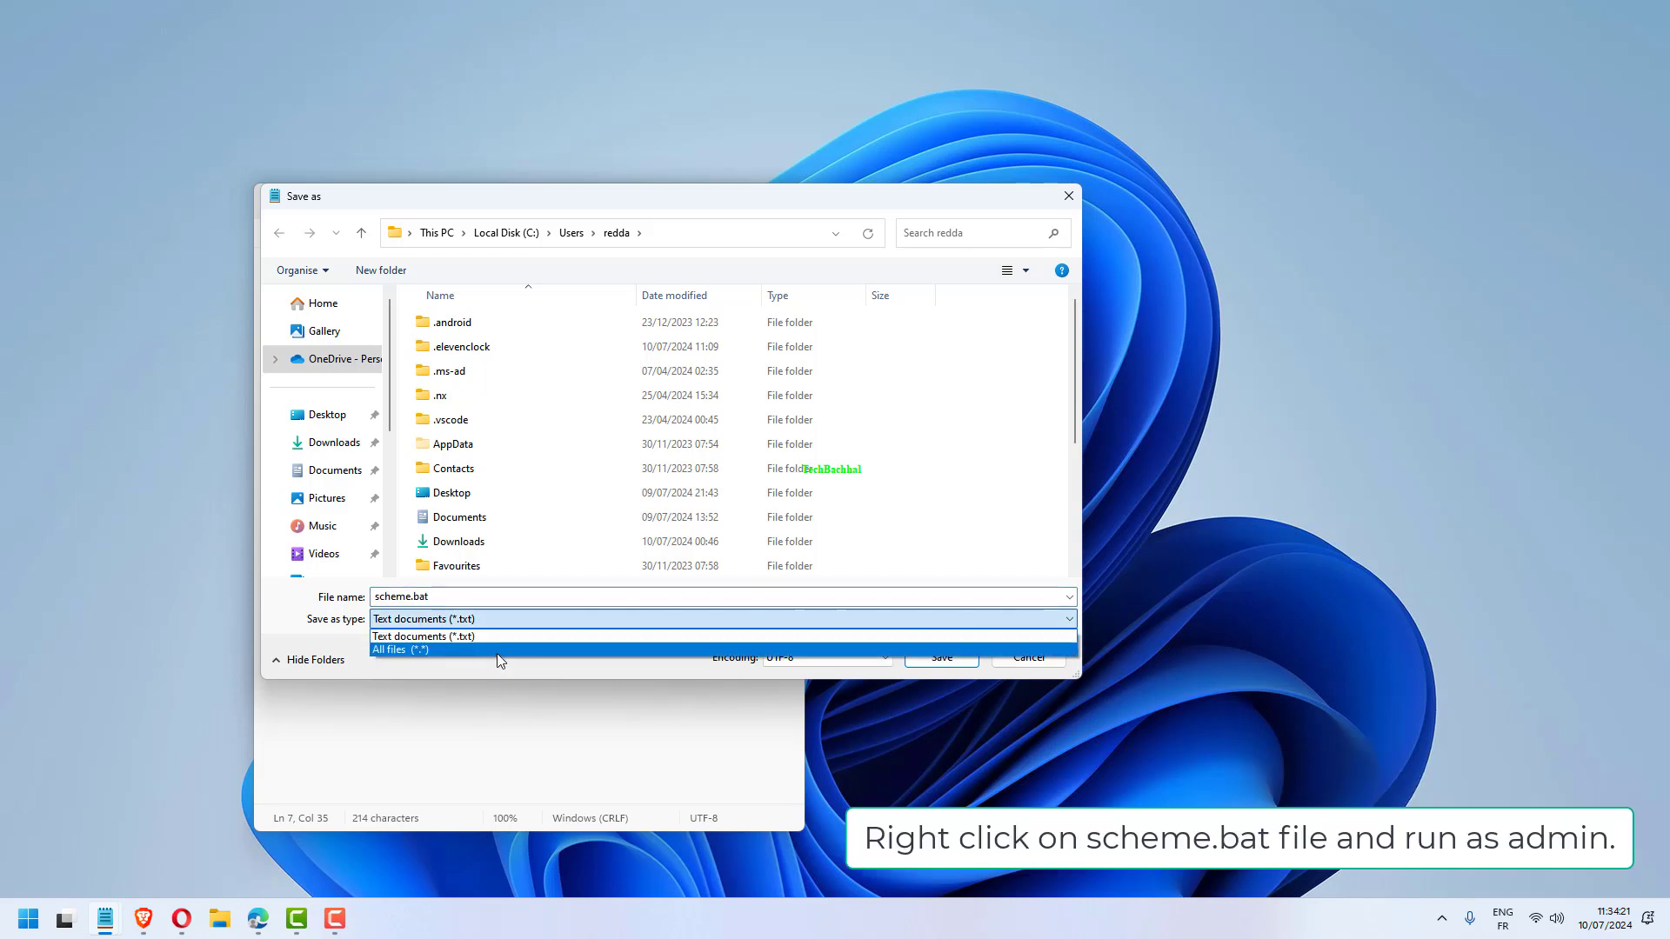
click(400, 649)
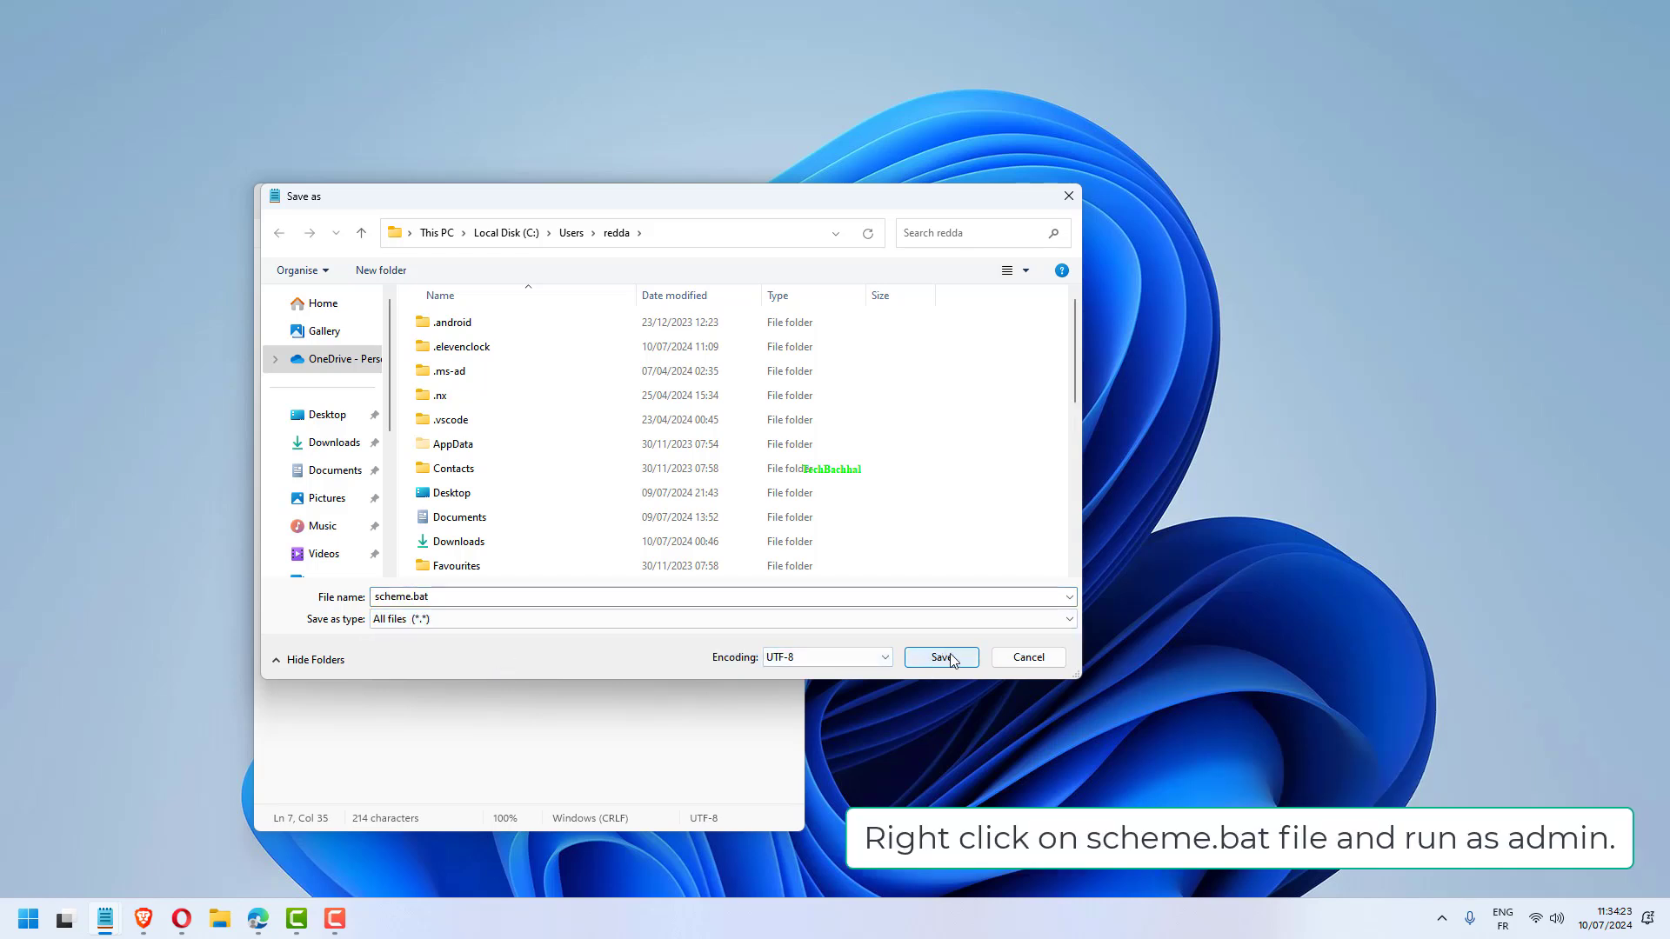
click(939, 657)
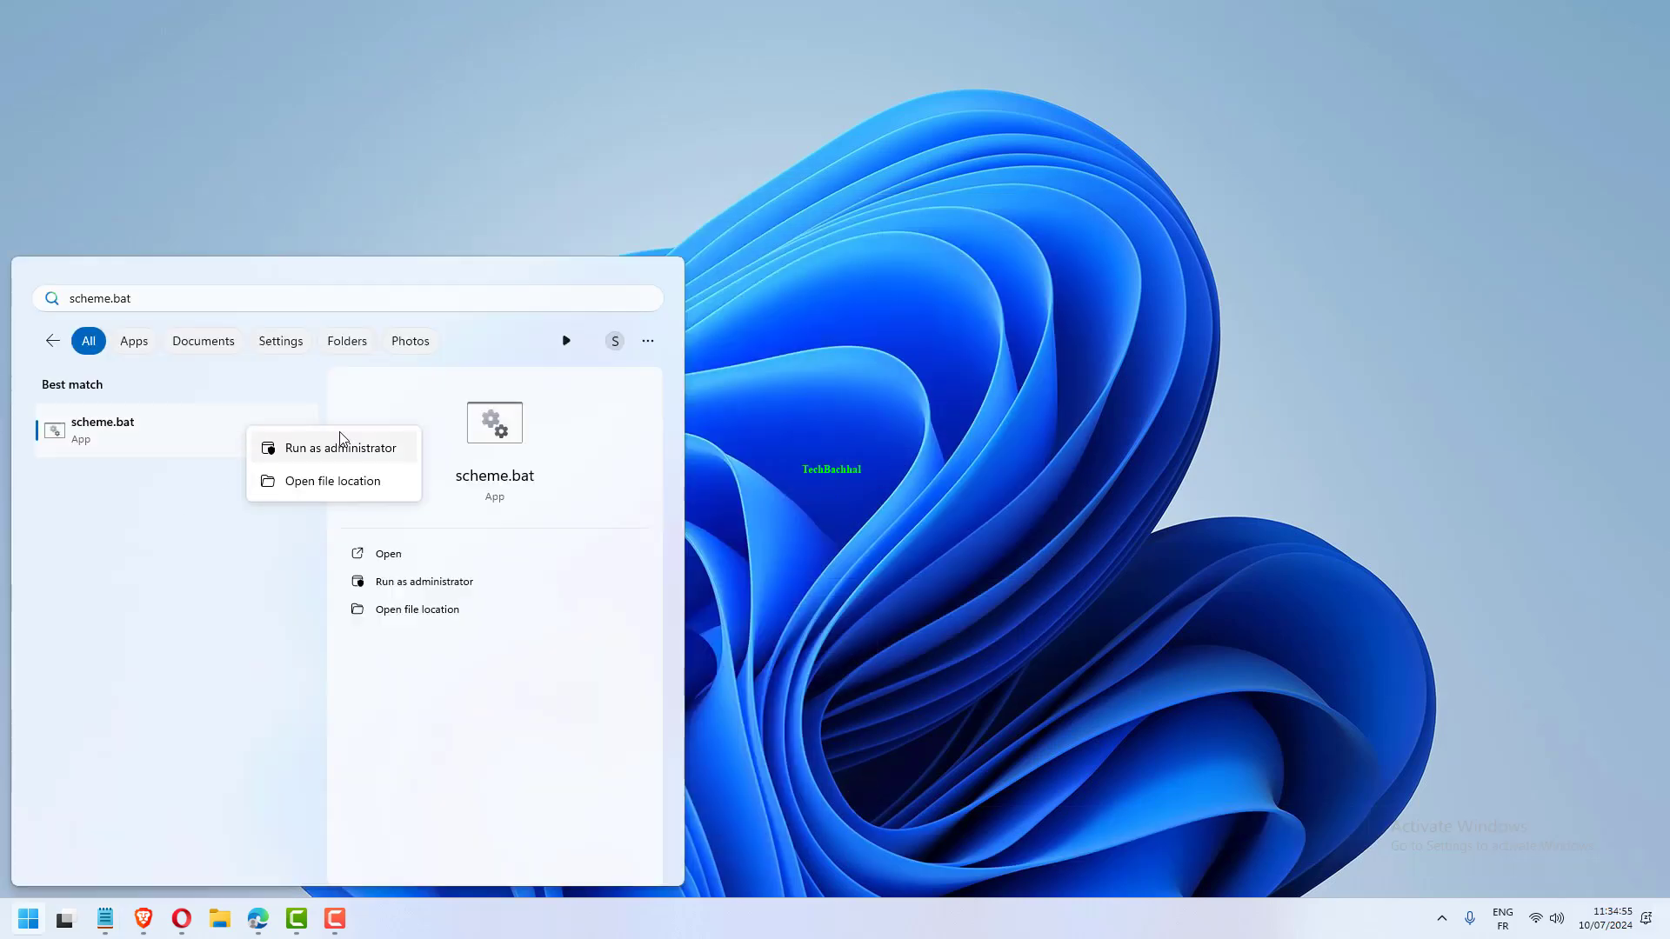
mouse_move(1406, 539)
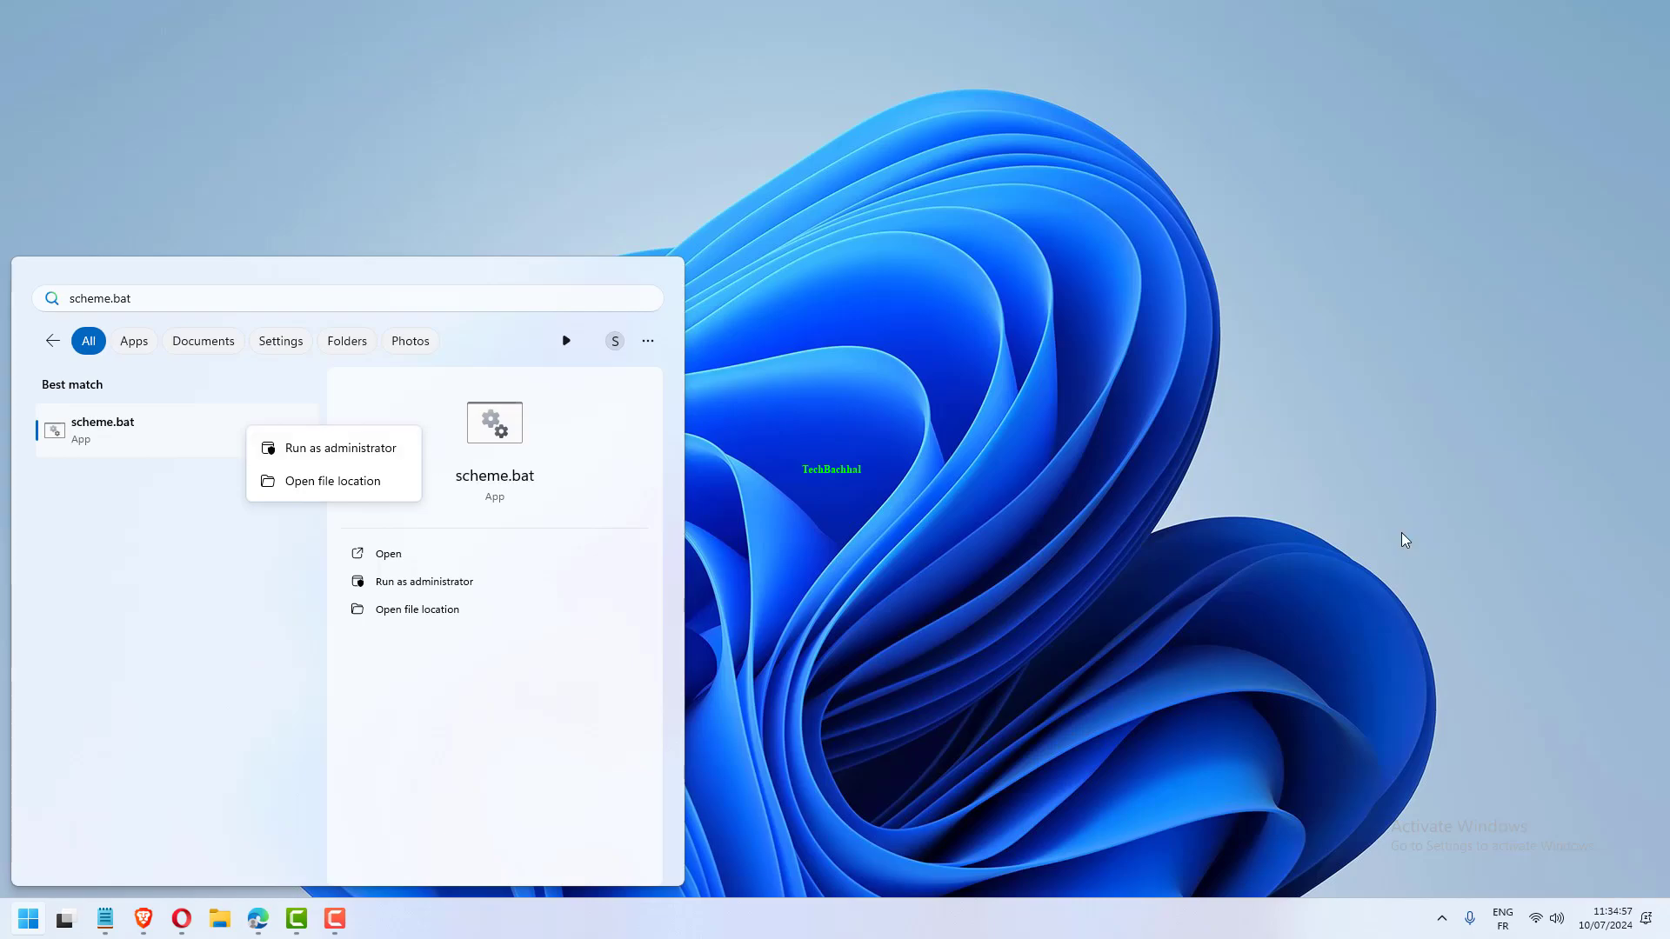
Bring up a fresh Run dialog with Win+R.
key(Win+r)
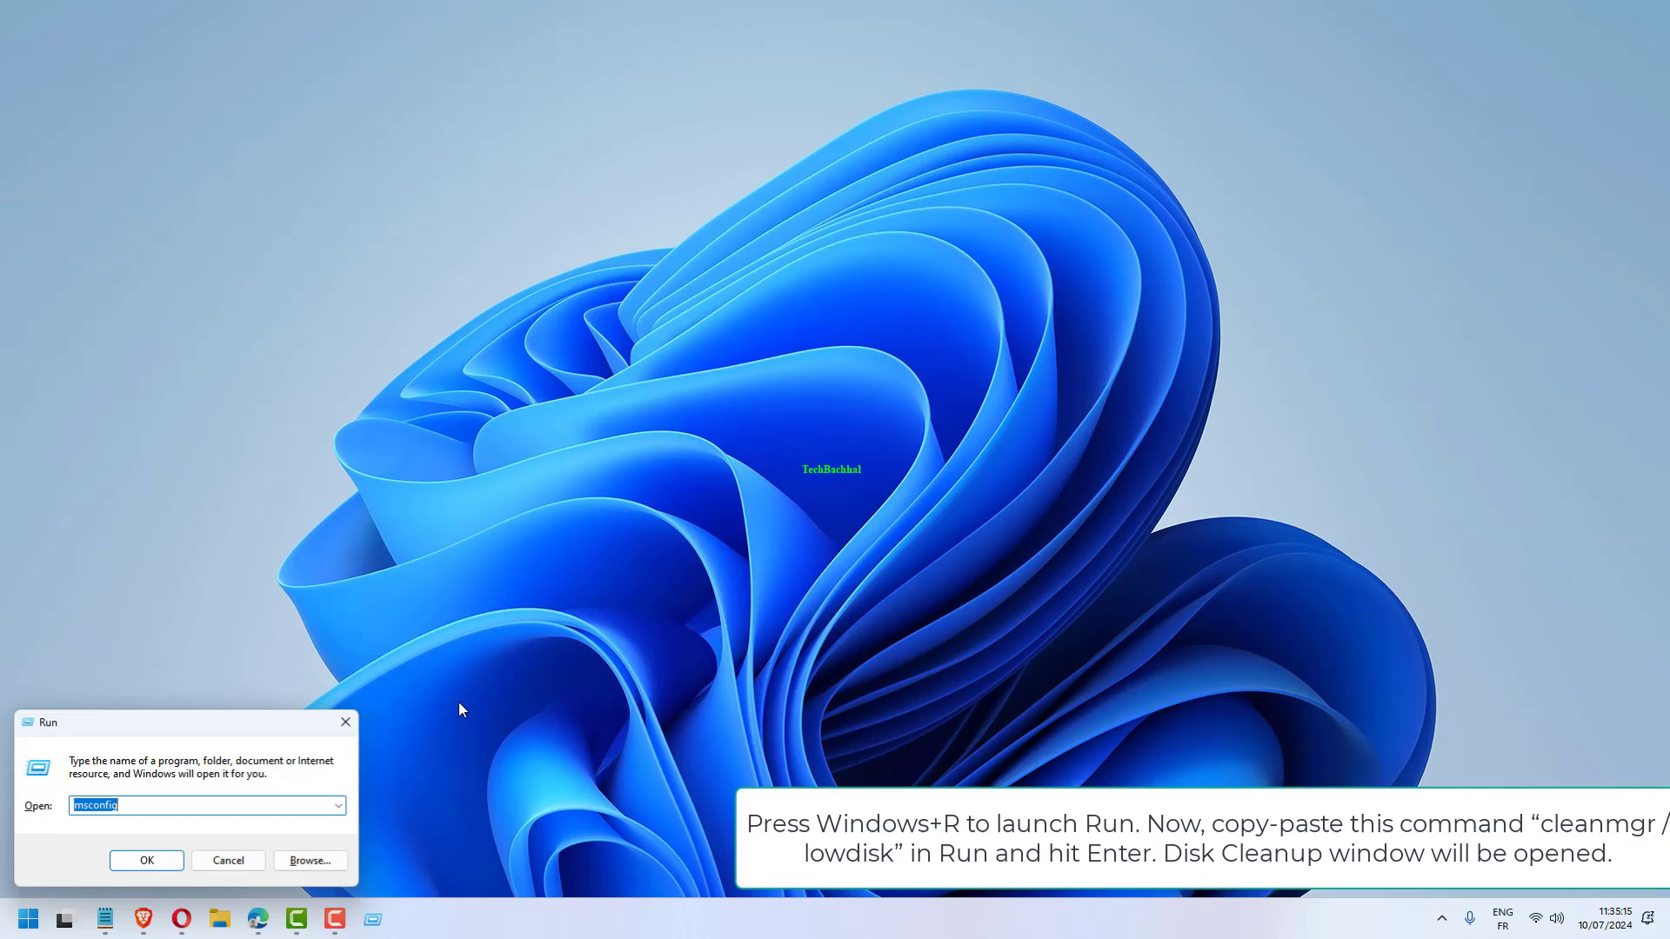
Run cleanmgr /lowdisk to launch Disk Cleanup for drive C.
text(cleanmgr /lowdisk)
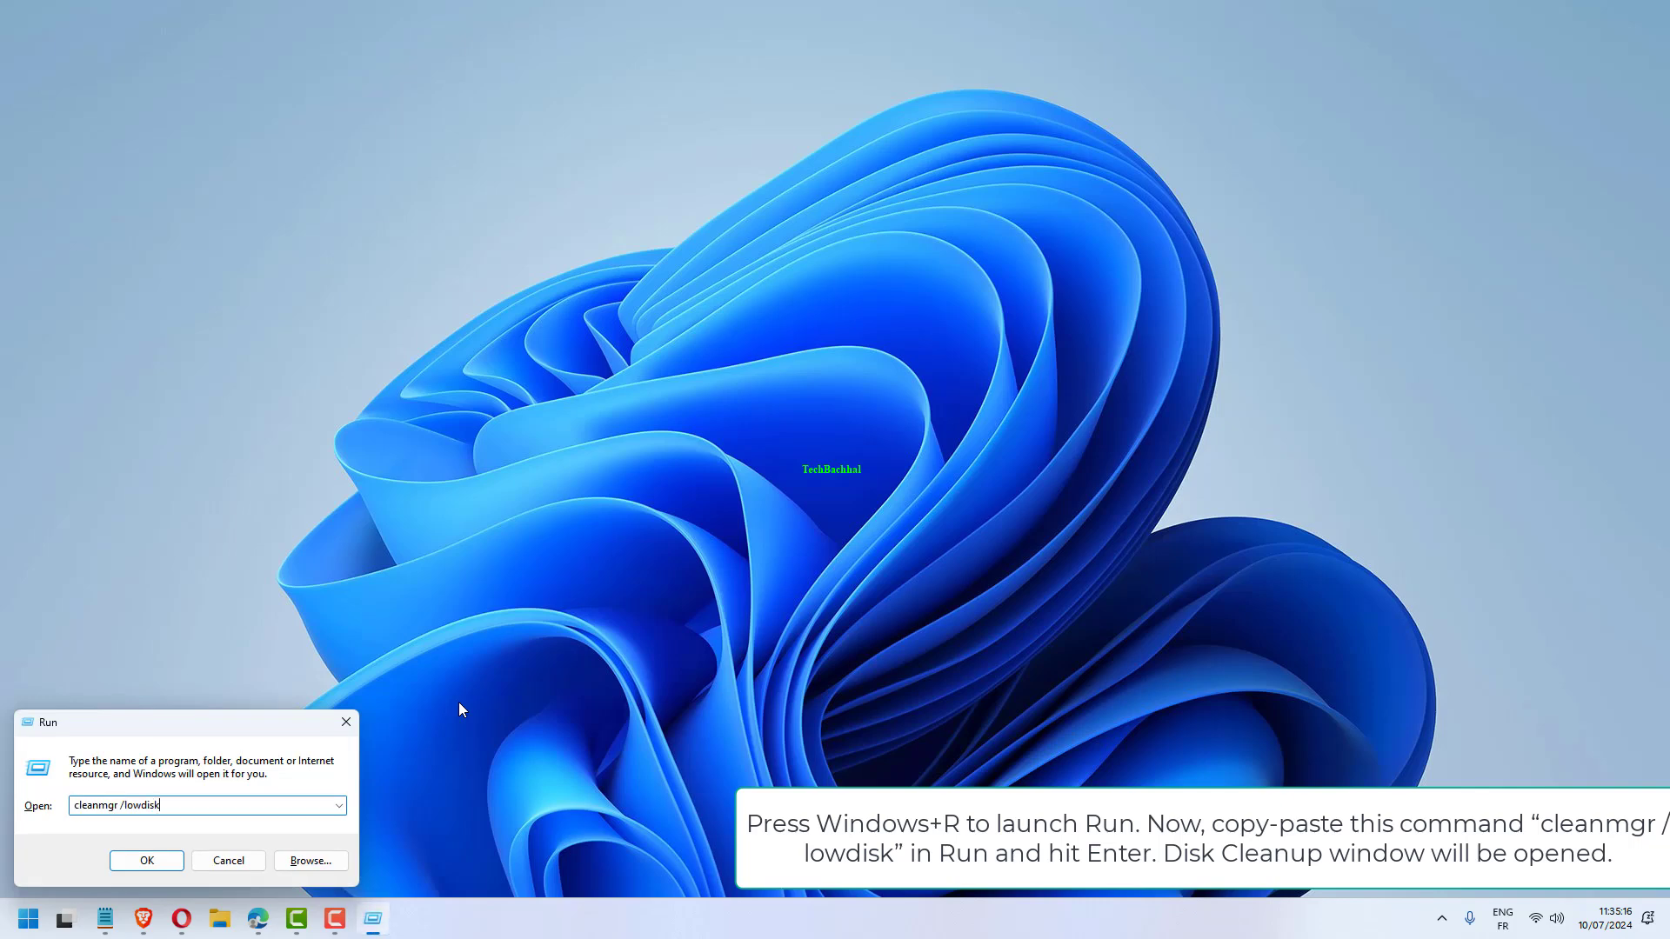
key(enter)
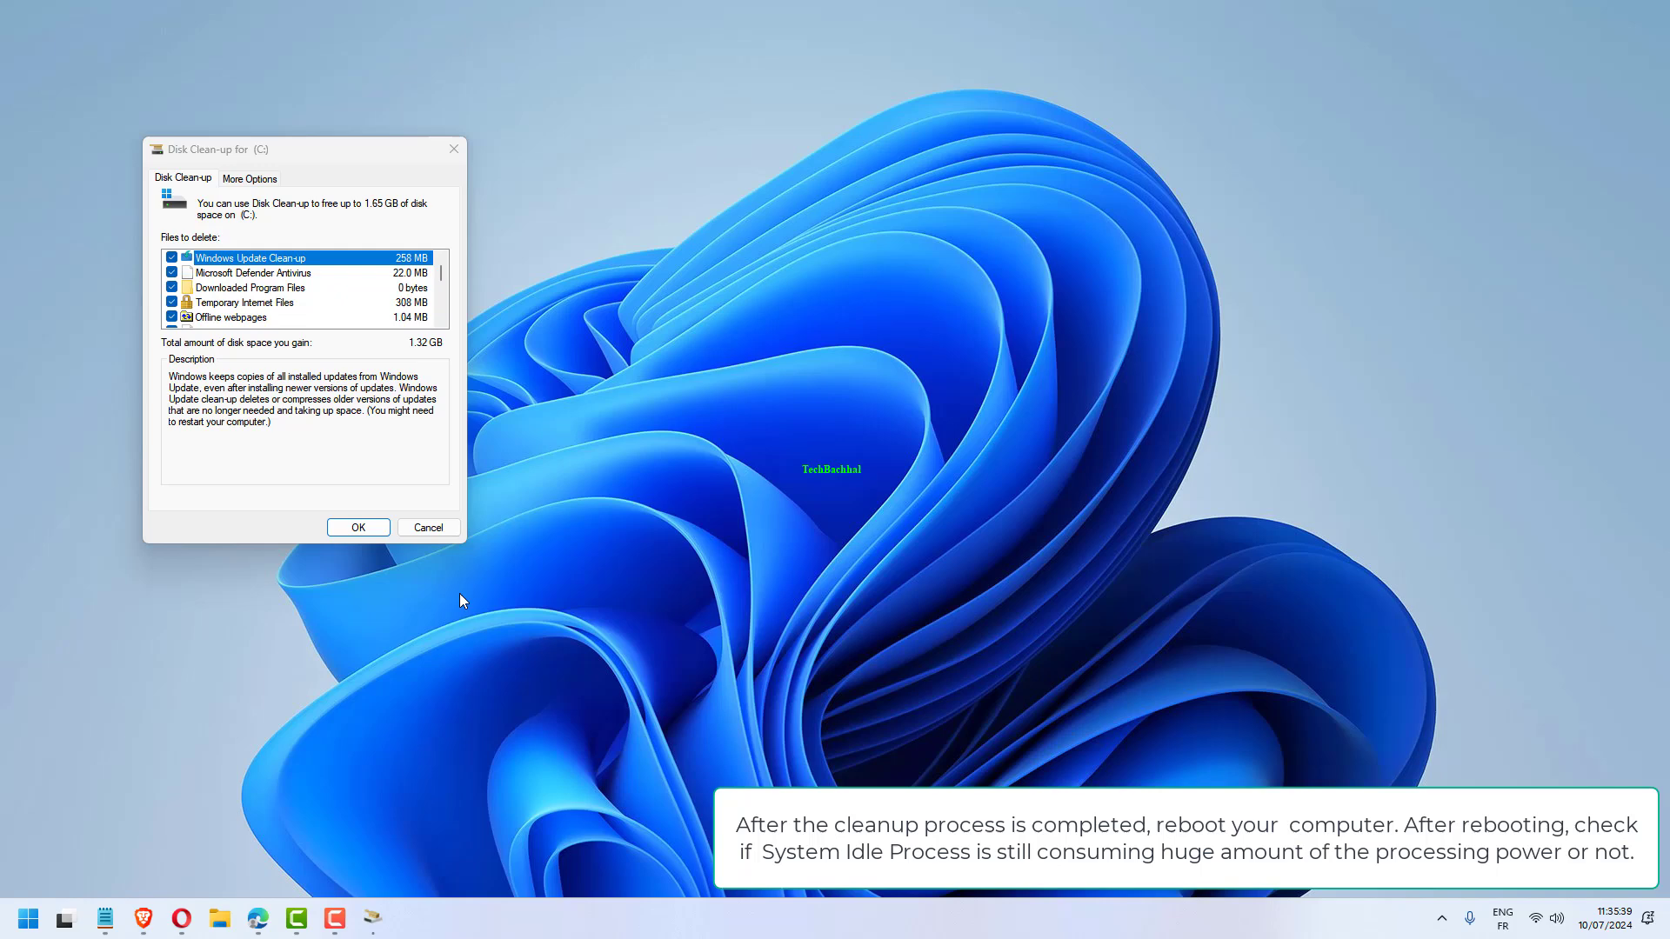
mouse_move(463, 188)
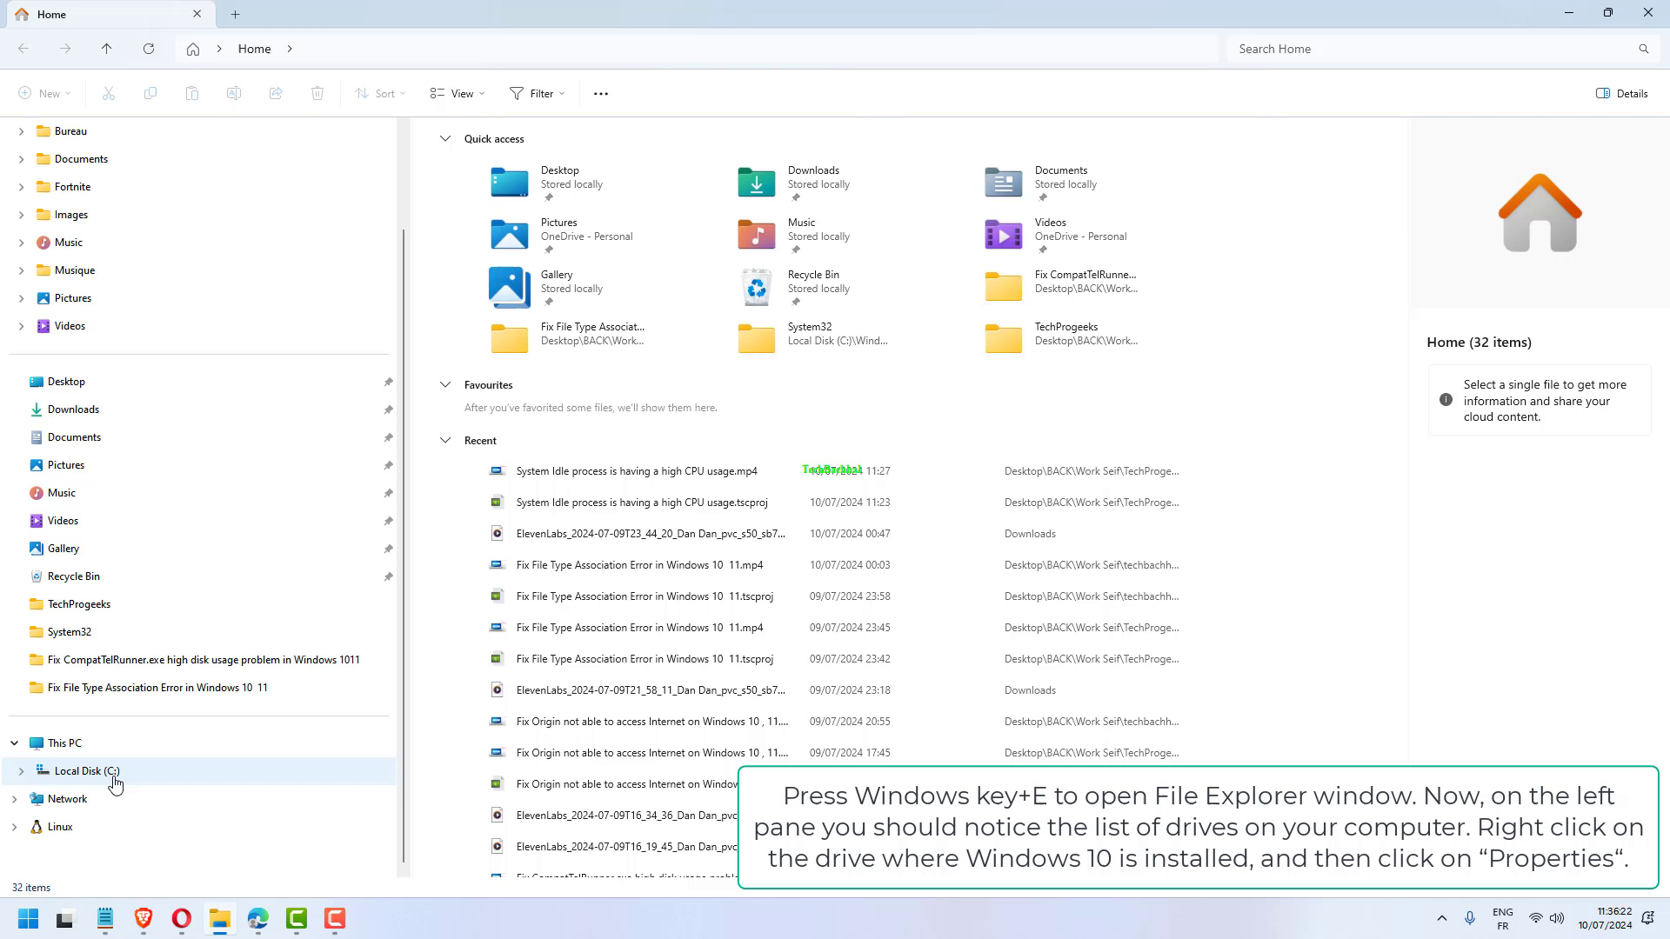
From Local Disk (C:) Properties, reach Optimise Drives via the Tools tab.
right_click(80, 770)
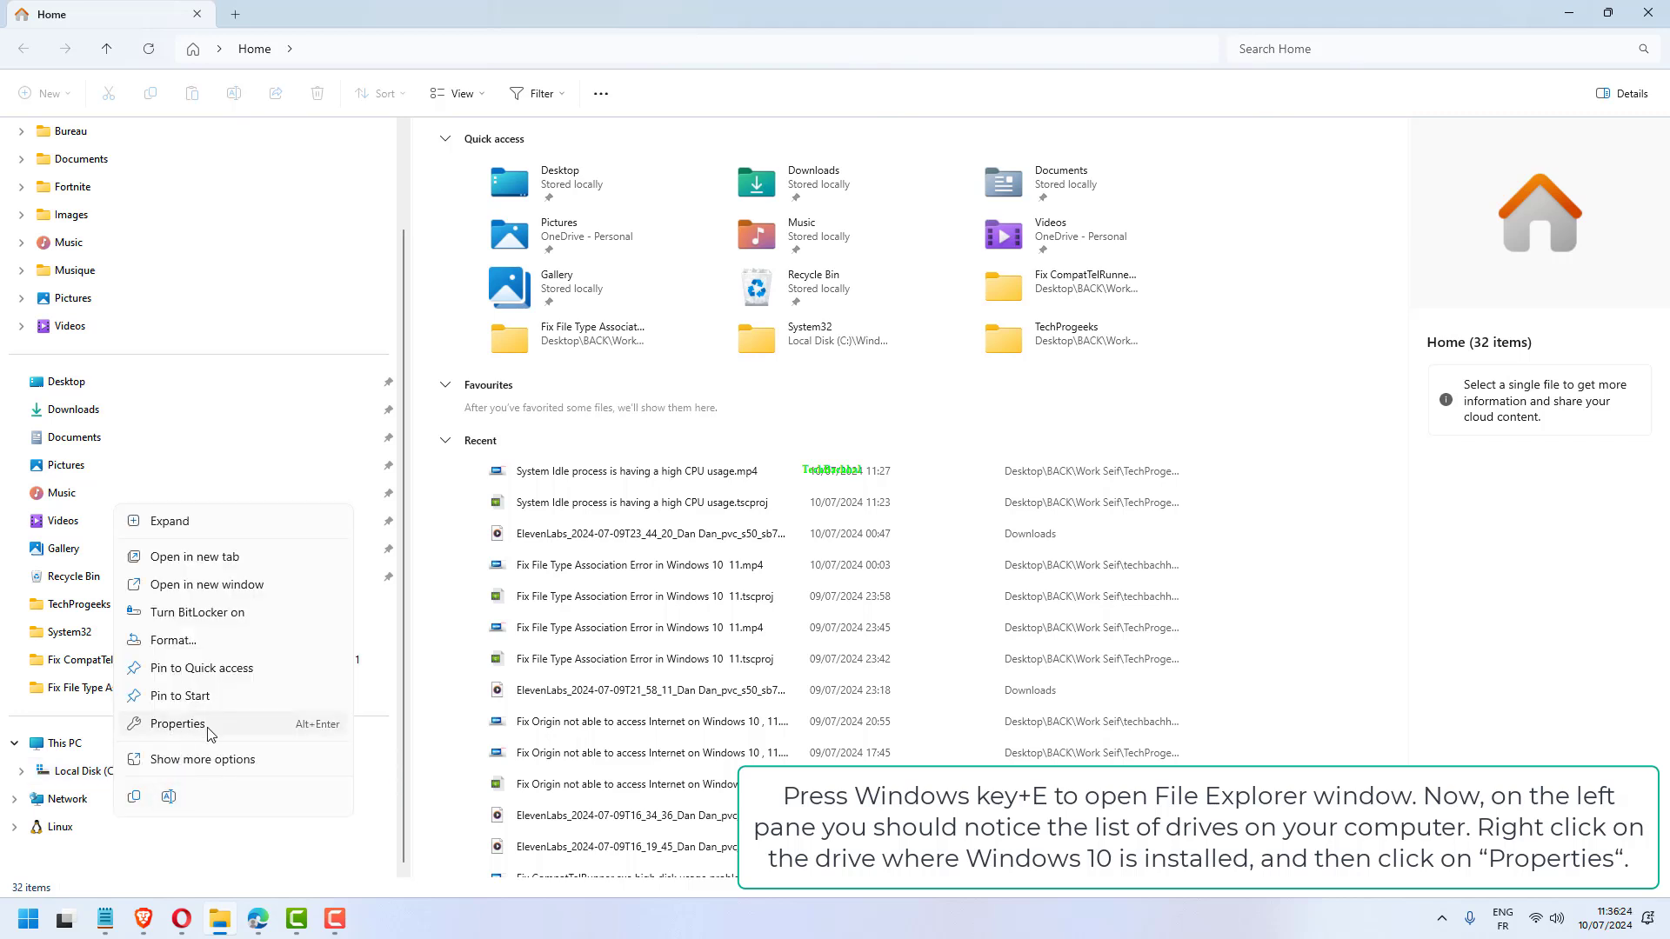
click(177, 724)
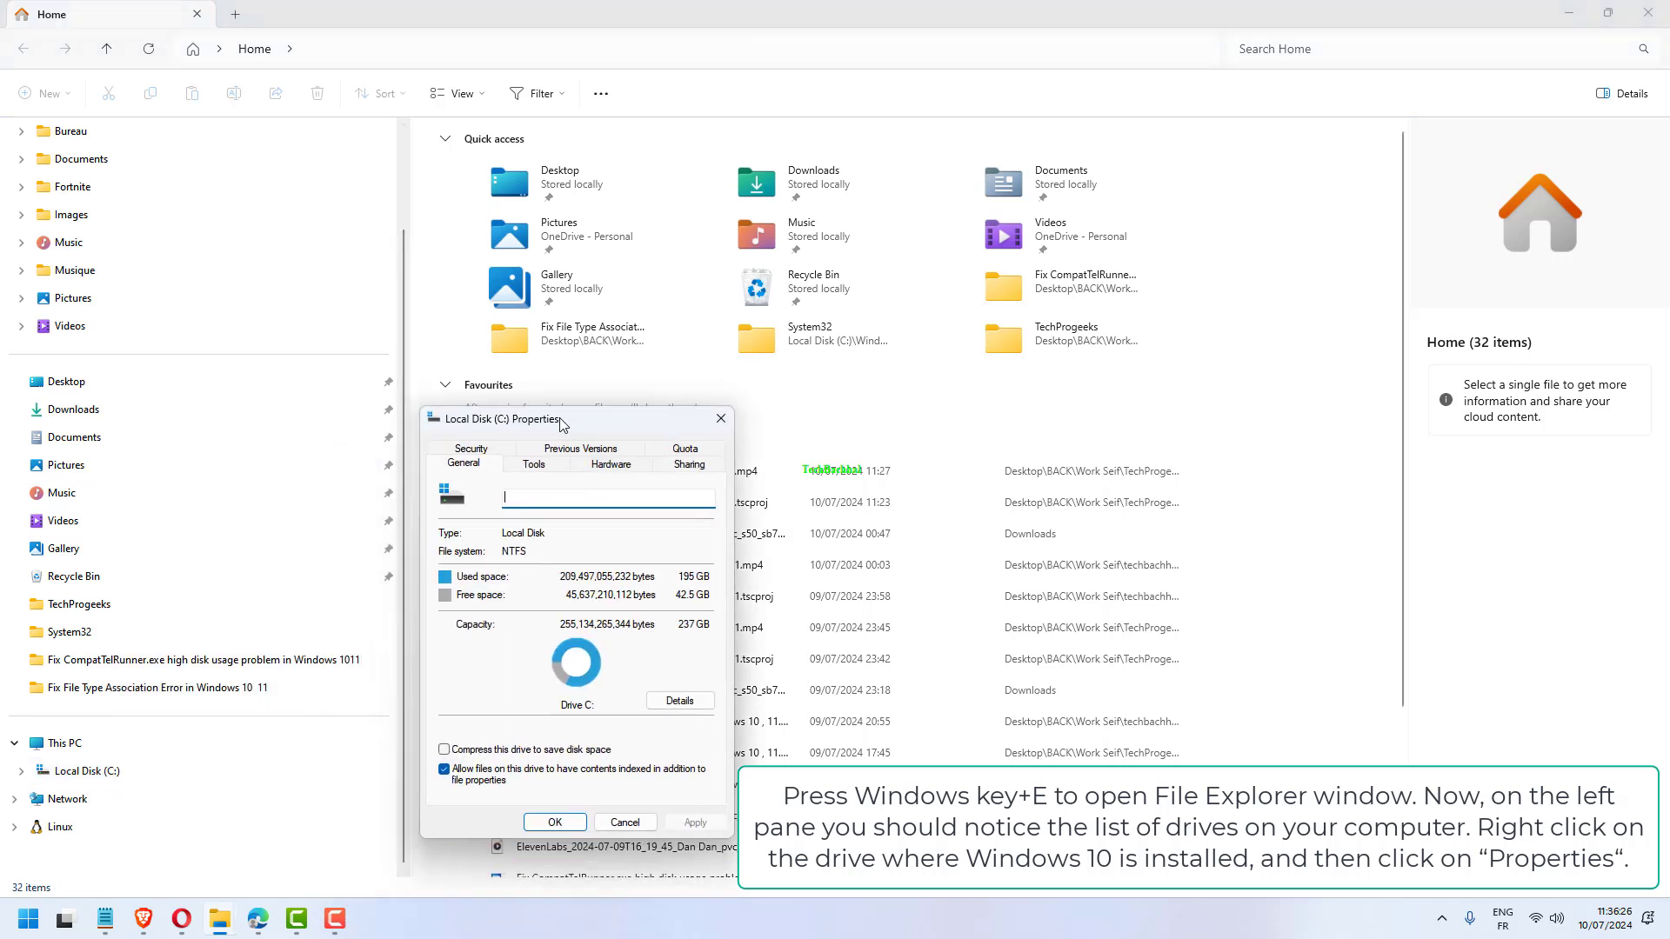
click(530, 460)
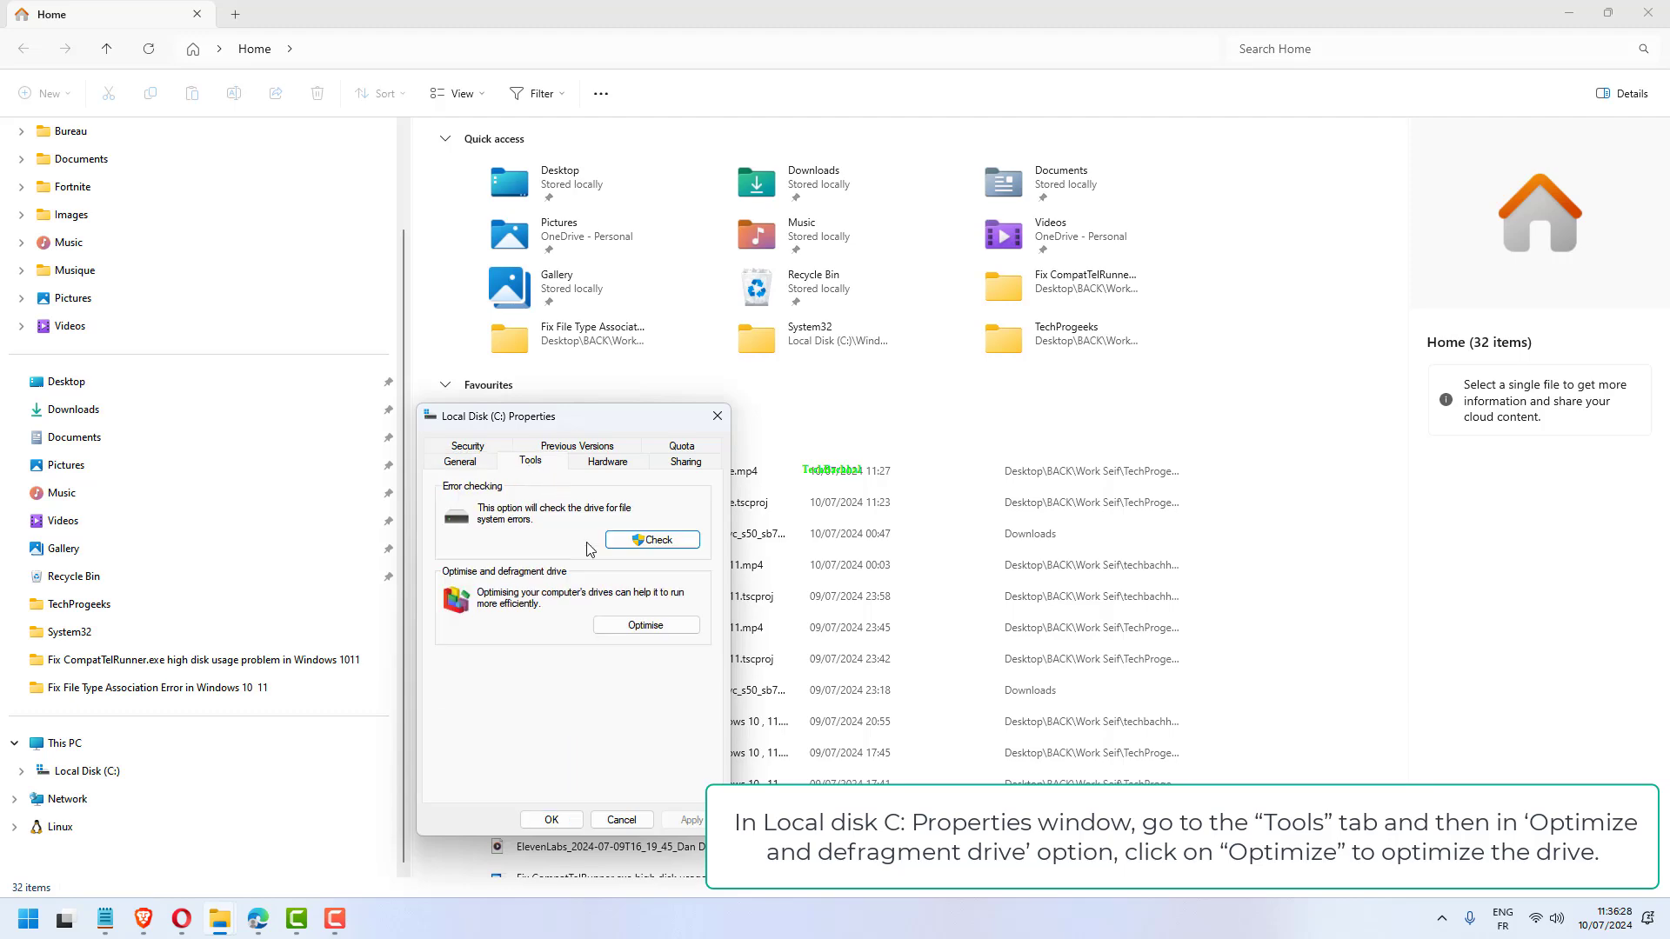
click(643, 624)
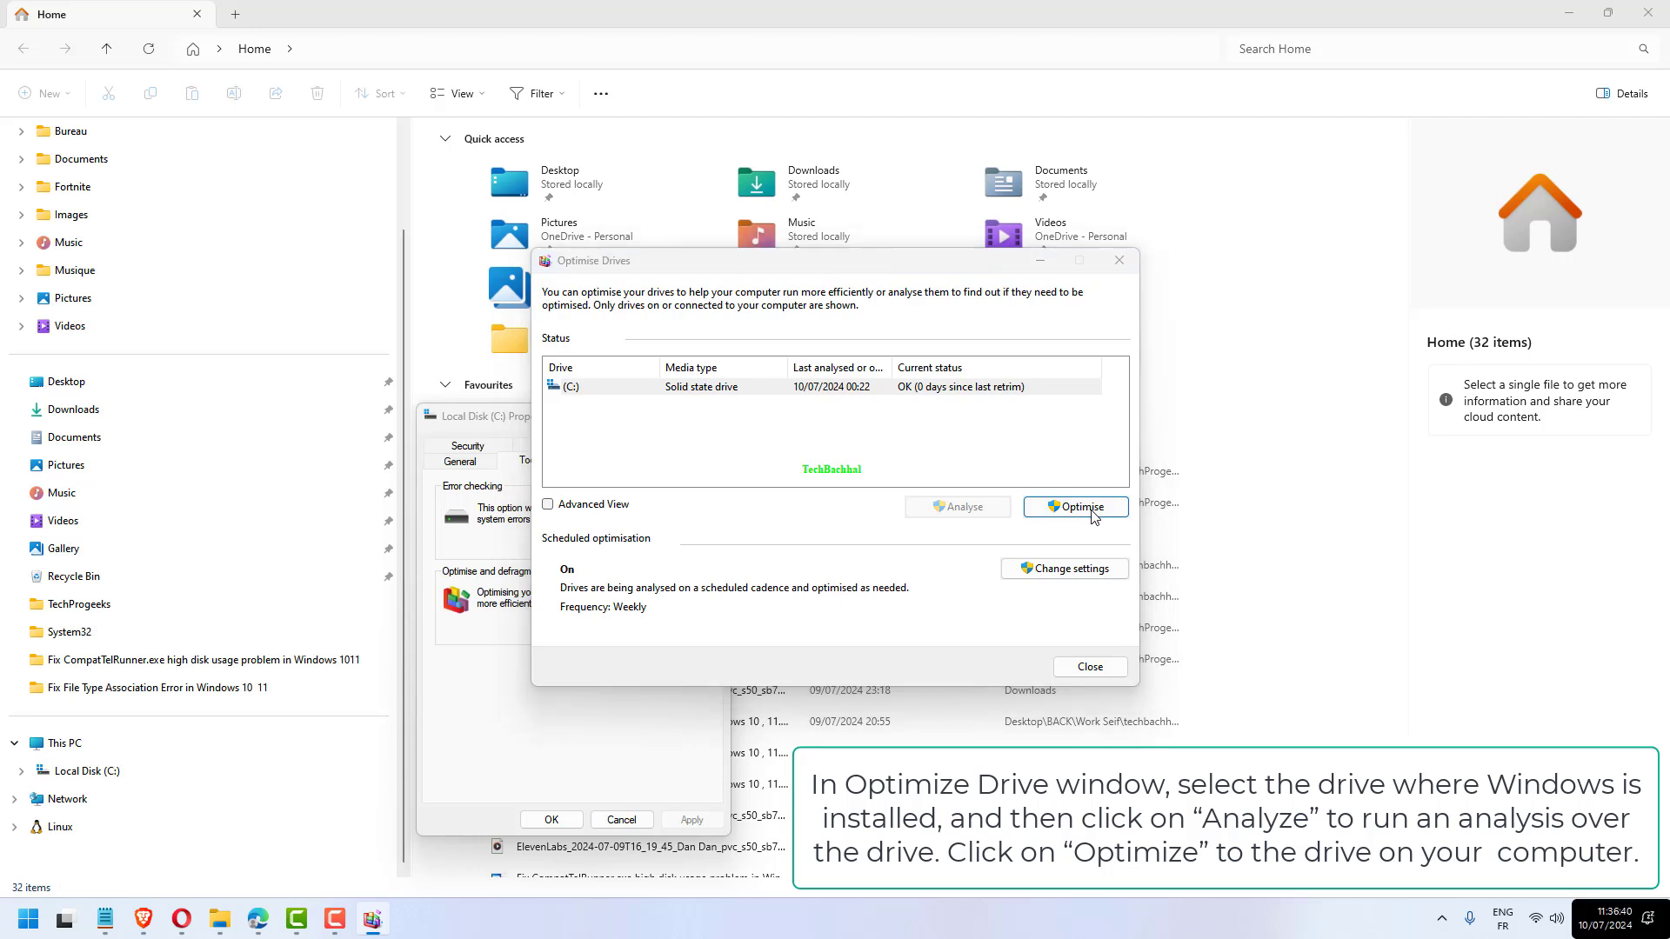
Run the retrim on drive C, then close the Optimise Drives window.
click(1075, 506)
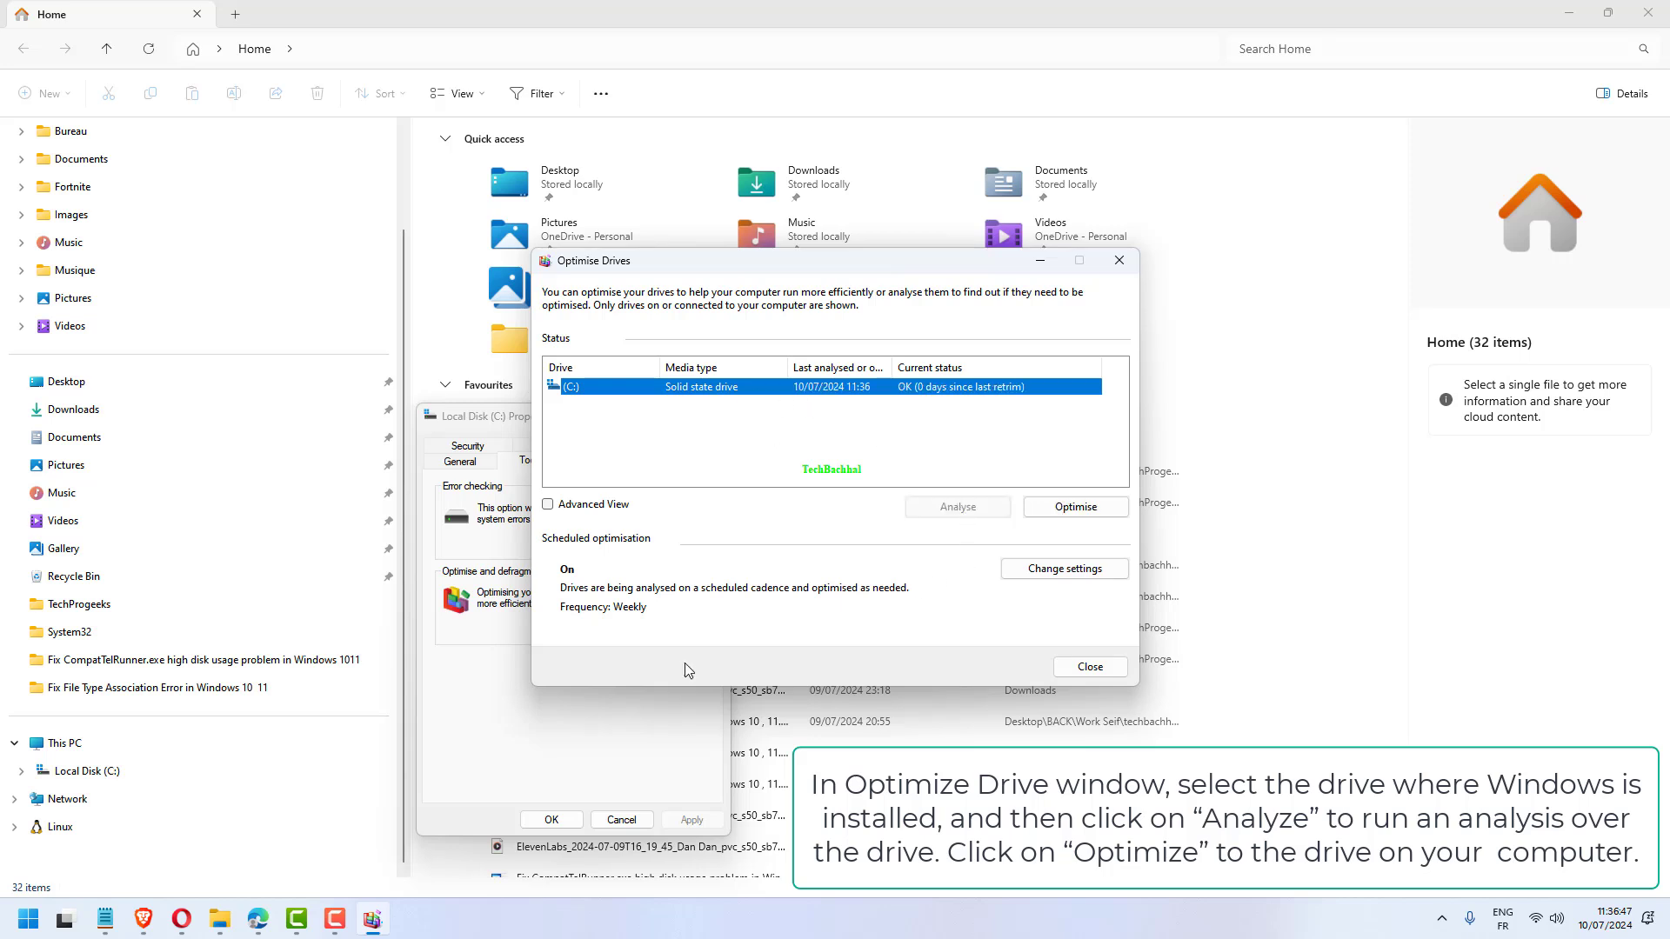
click(1073, 506)
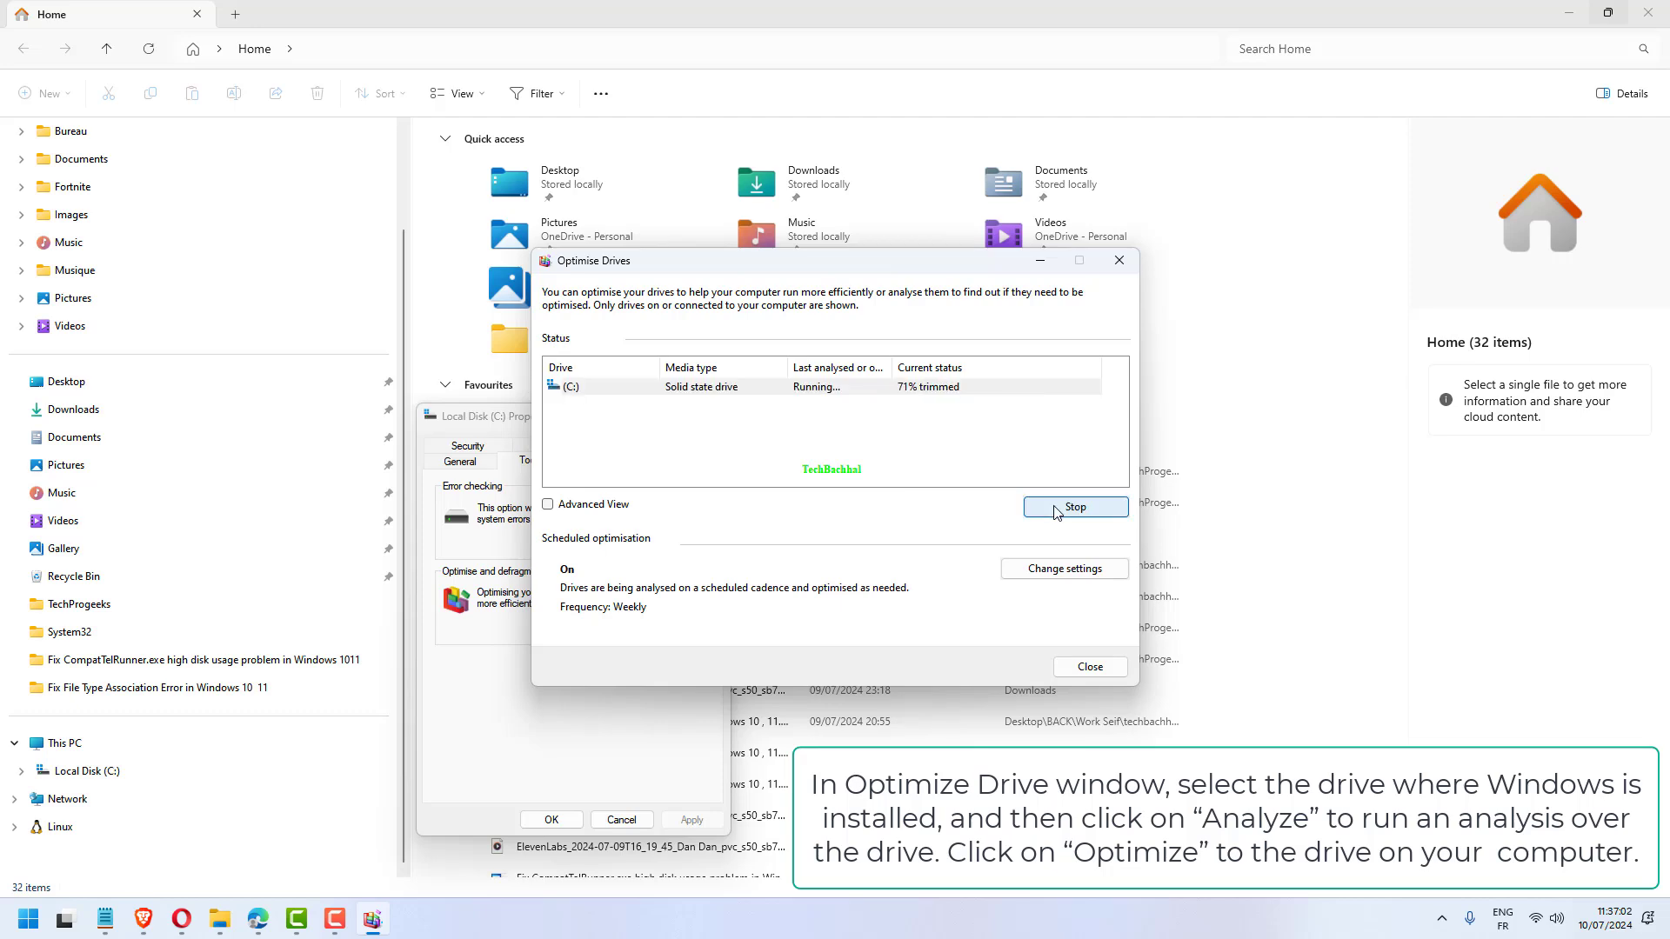
mouse_move(999, 488)
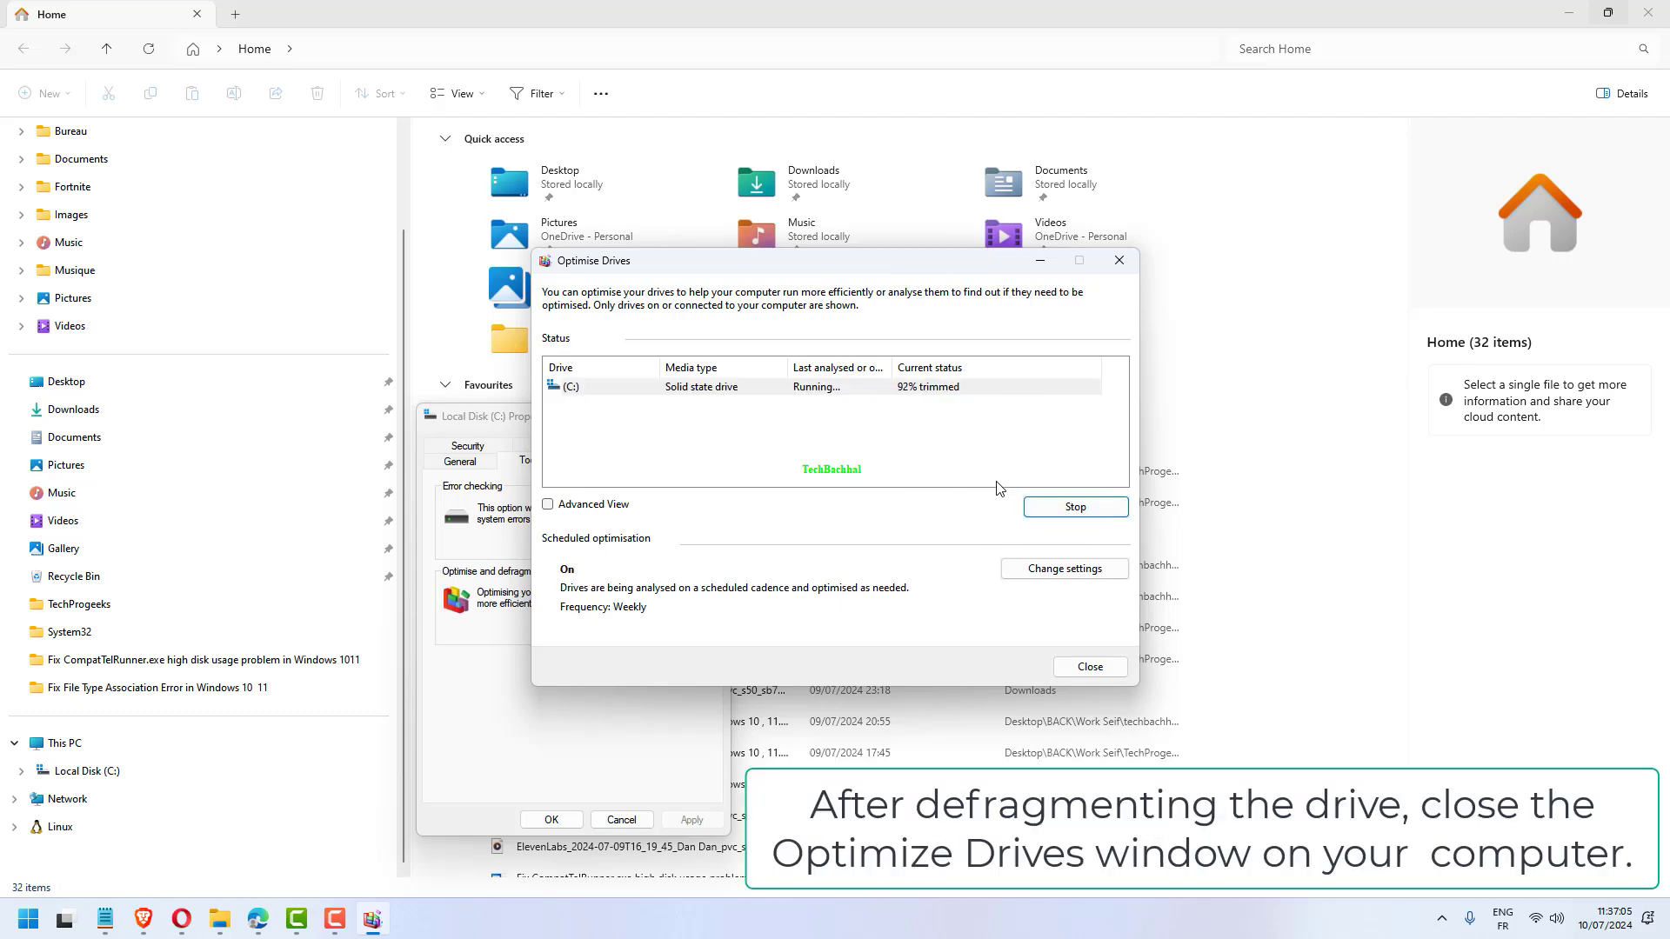
click(1088, 666)
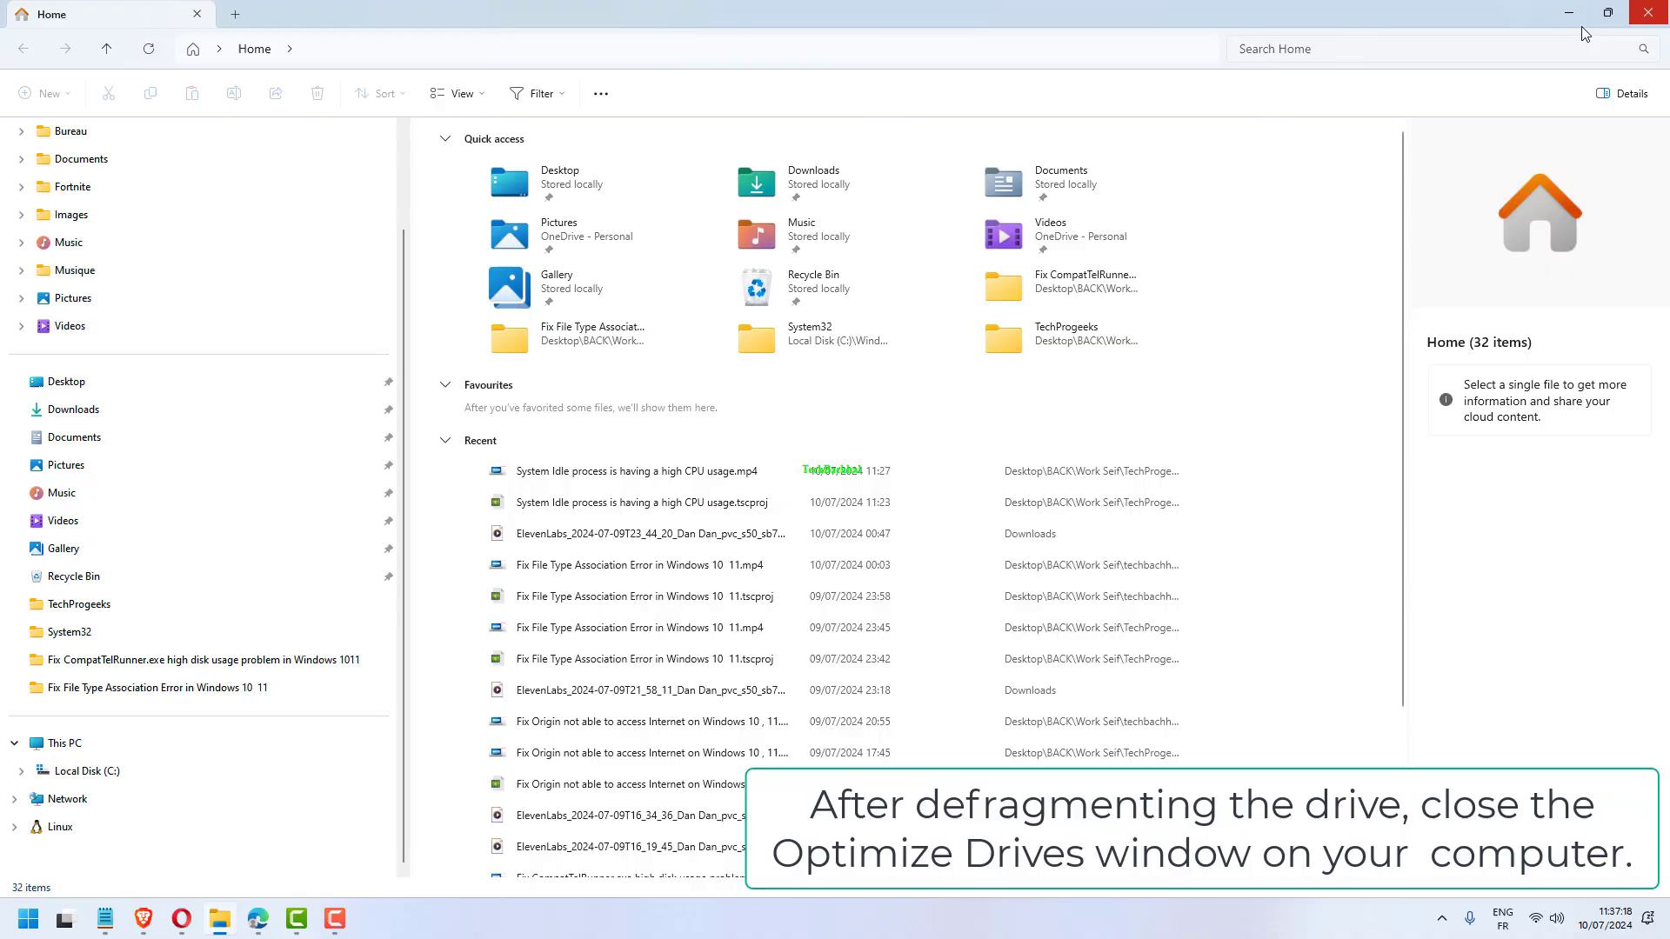